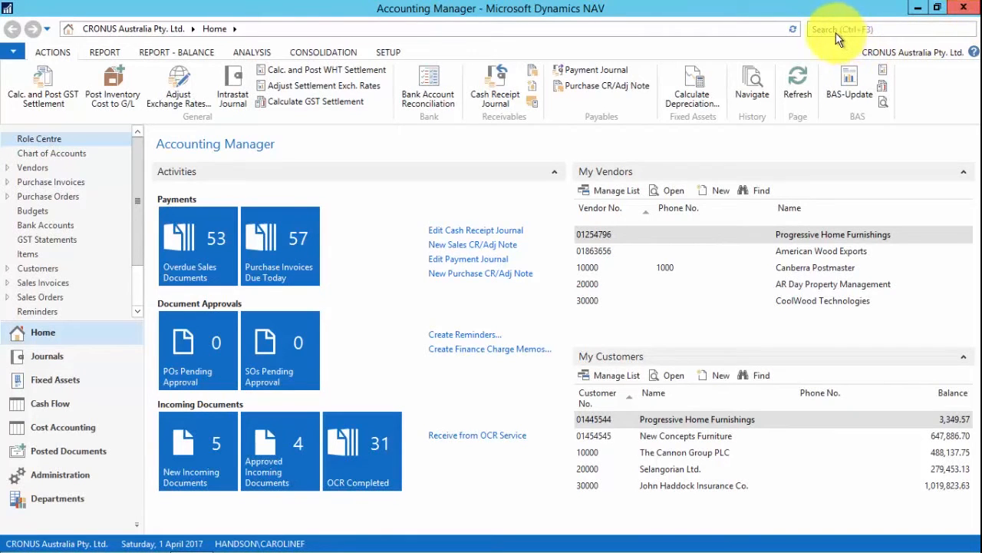
Step: Search for 'curre' and open the Currencies list with exchange rates
click(844, 29)
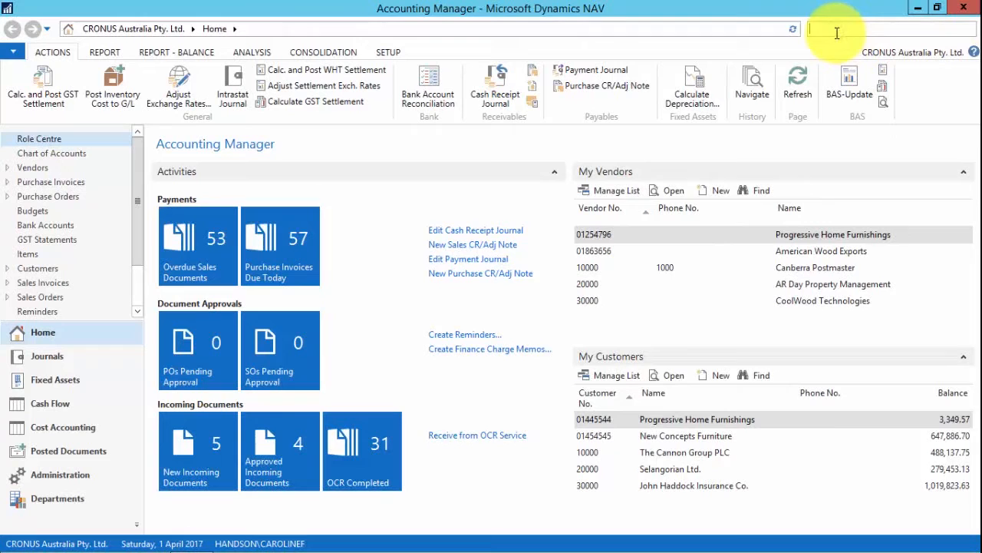
text(curre)
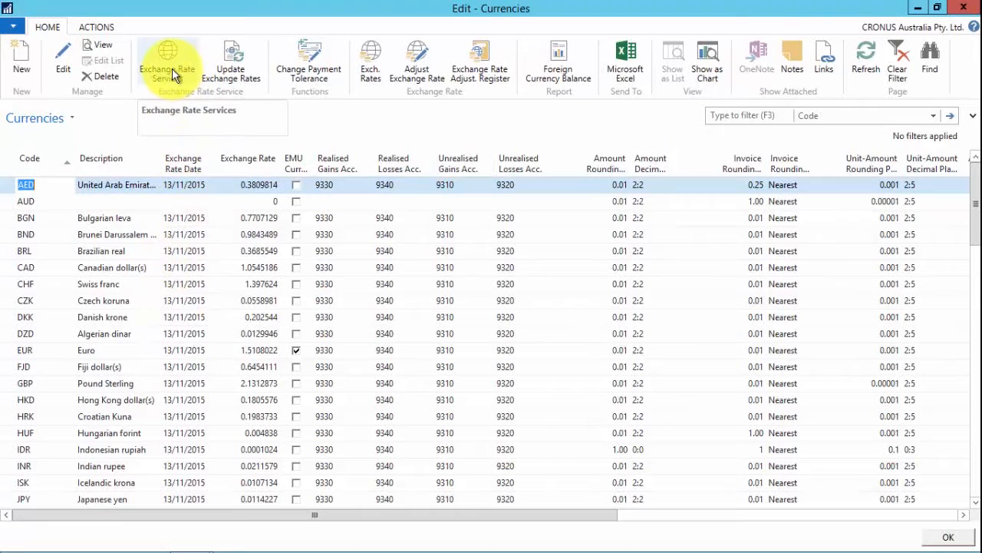
Step: Review Exchange Rate Services, then run Update Exchange Rates and confirm to get rates dated 17/11/2015
click(168, 61)
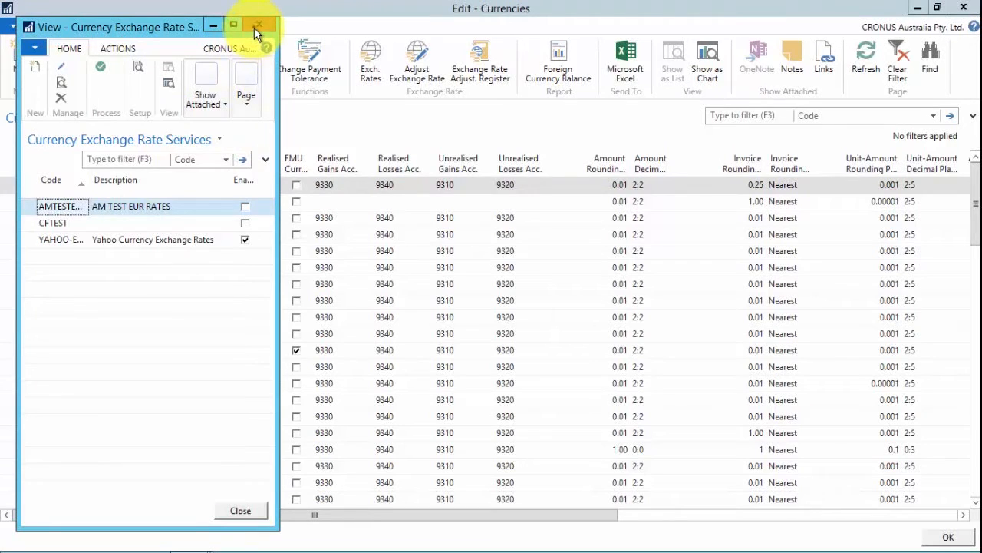
click(258, 24)
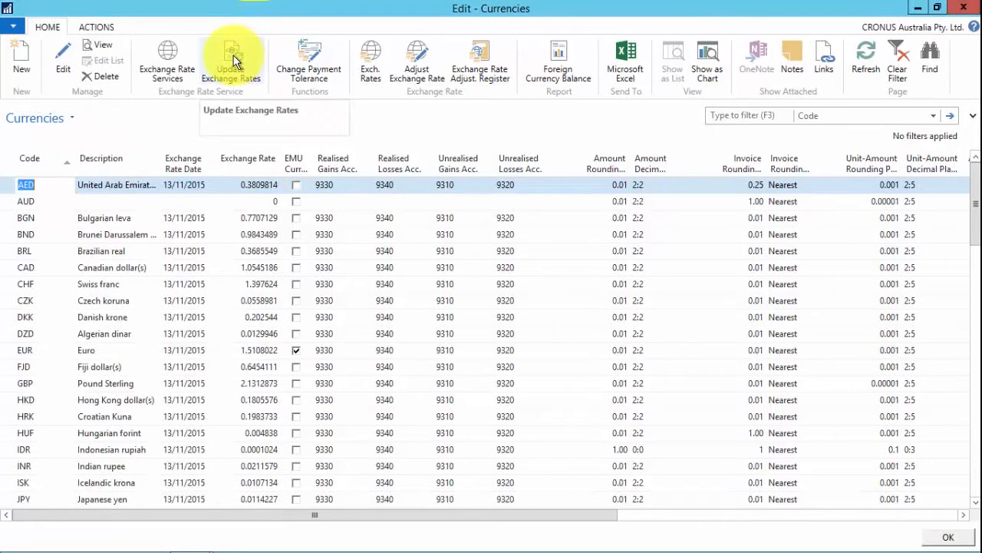
click(230, 58)
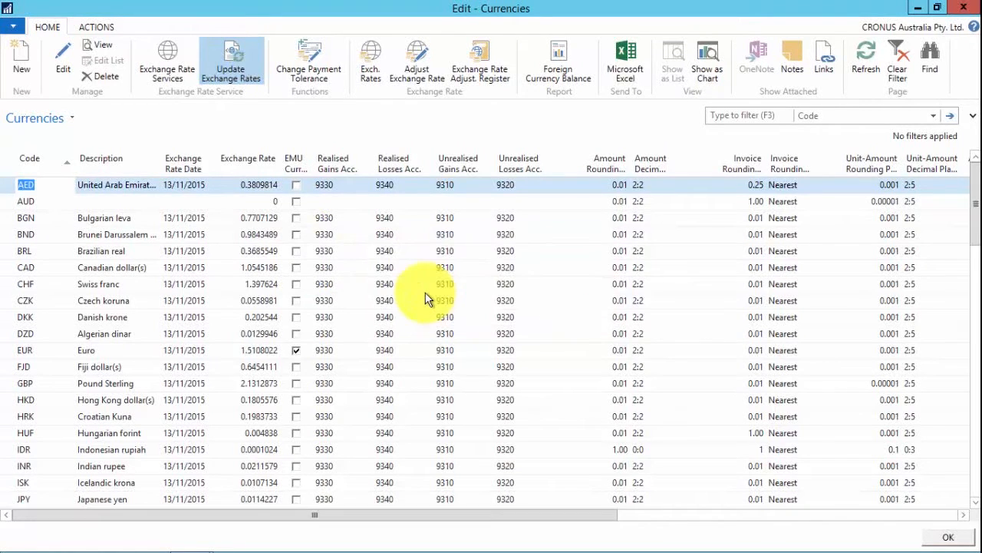
click(230, 62)
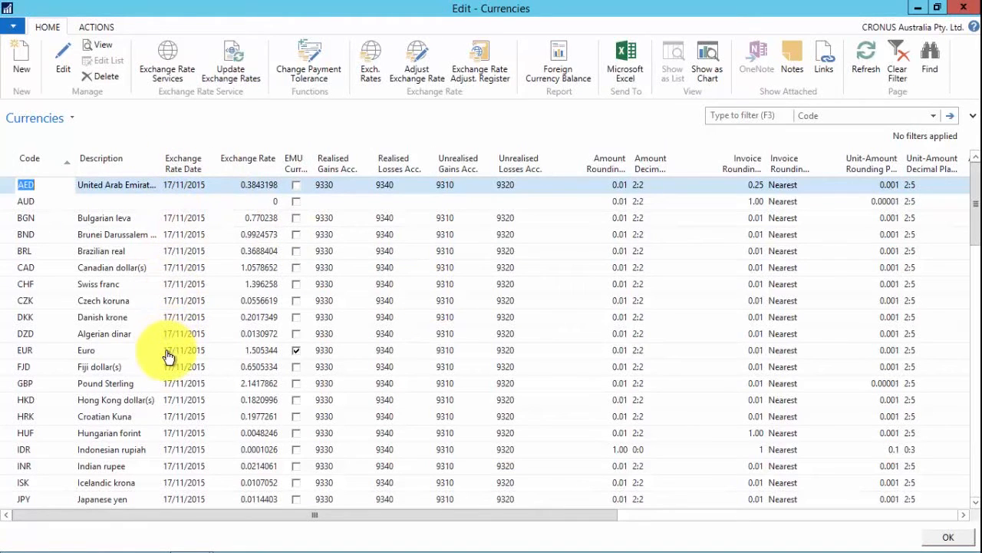
mouse_move(243, 264)
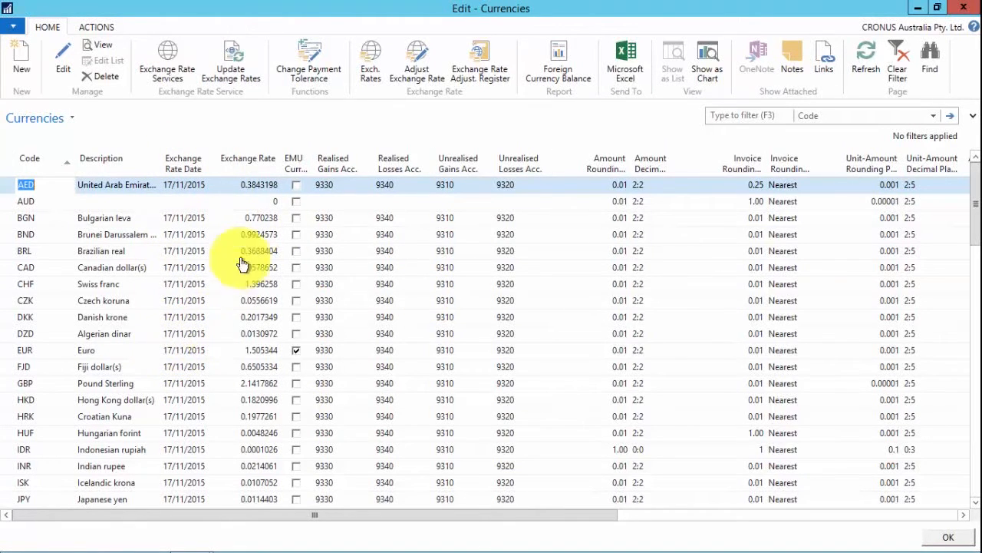
mouse_move(251, 234)
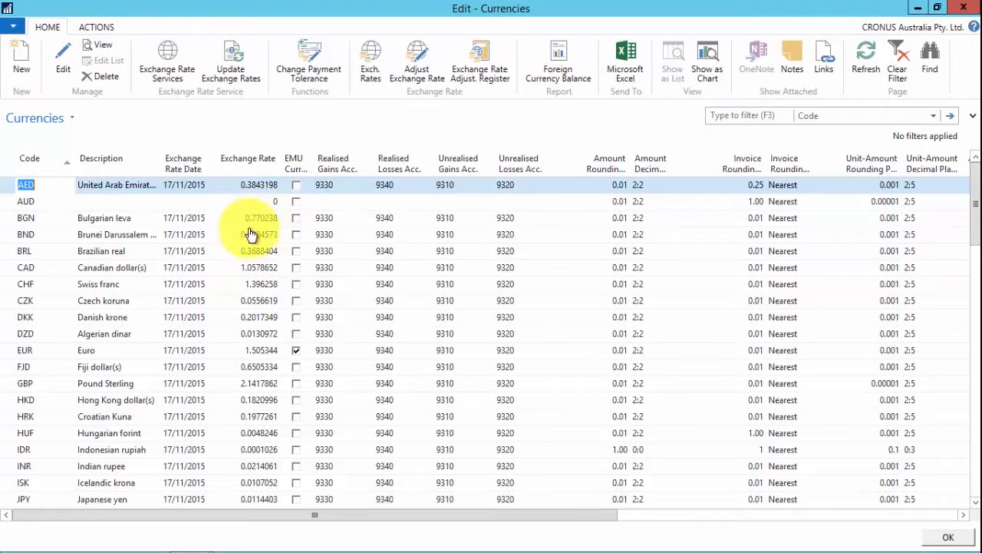
mouse_move(246, 229)
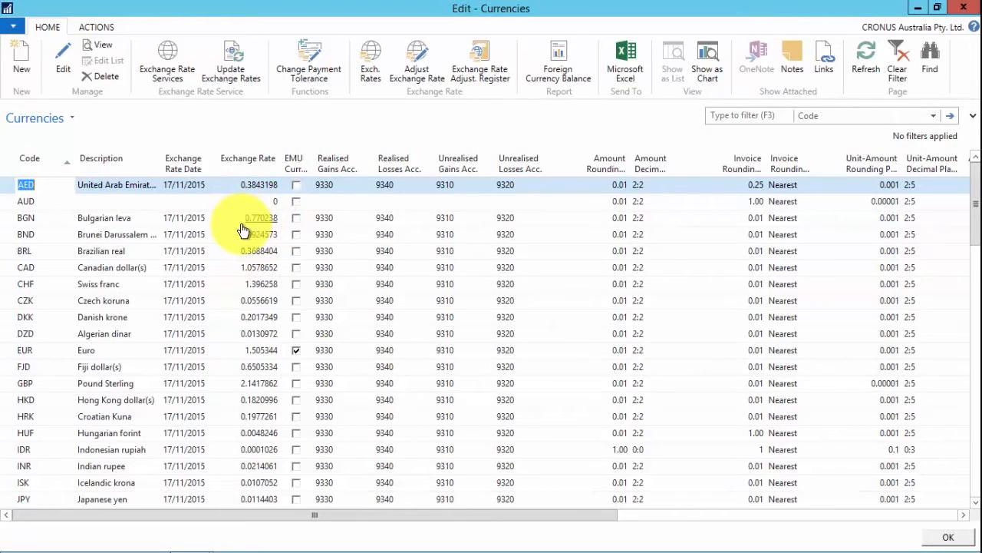
mouse_move(248, 122)
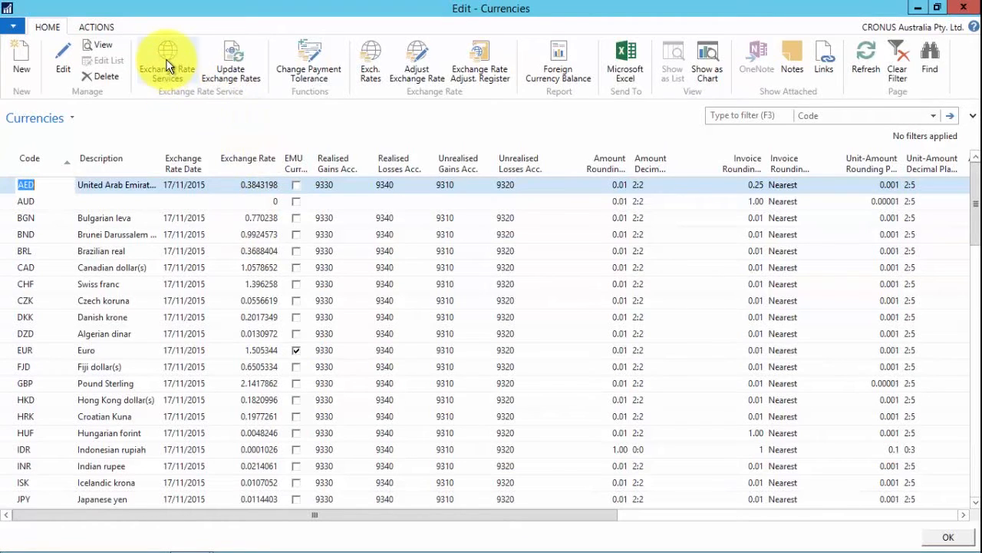
mouse_move(167, 119)
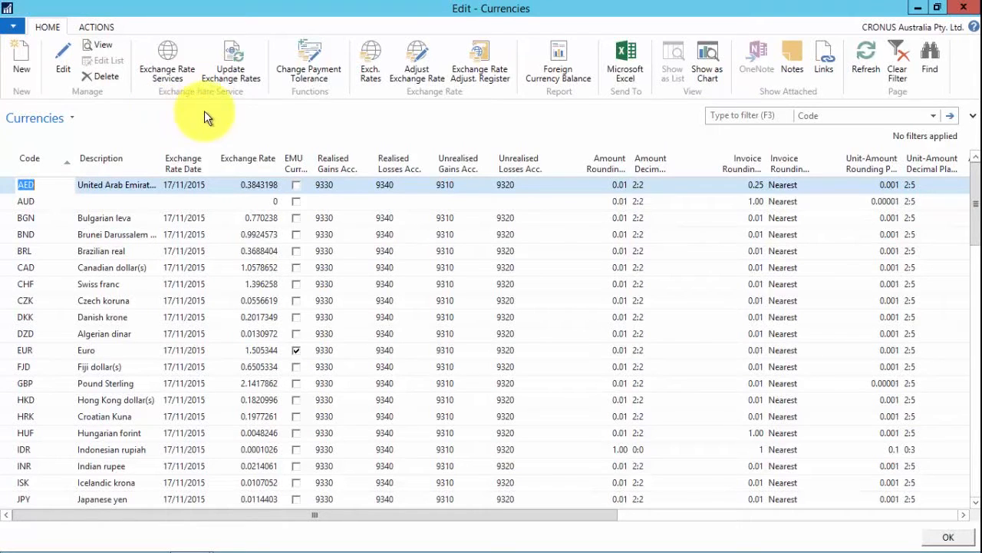
mouse_move(939, 537)
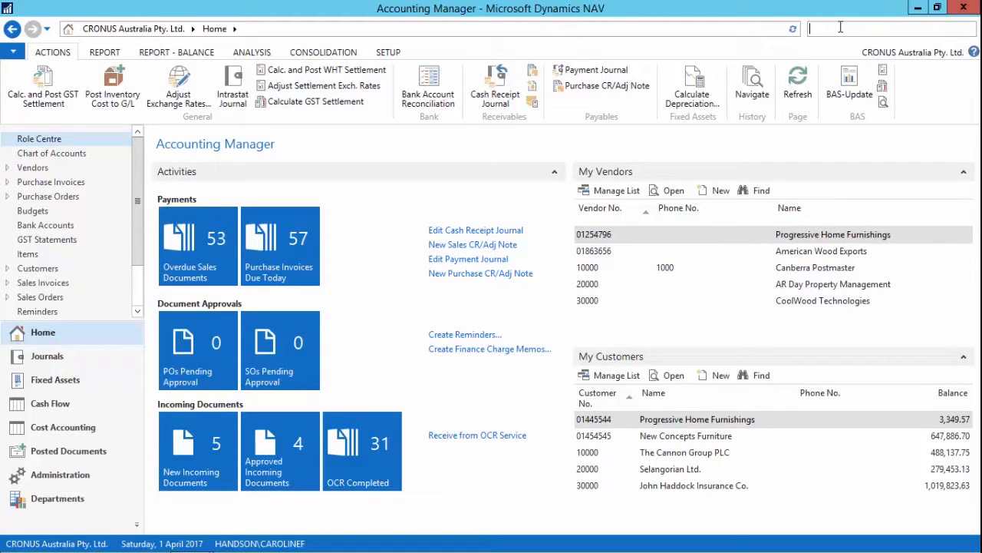
Step: Search 'cash re', open Cash Receipt Journals and open the BANK batch with the Selangorian Ltd. payment
text(cash rece)
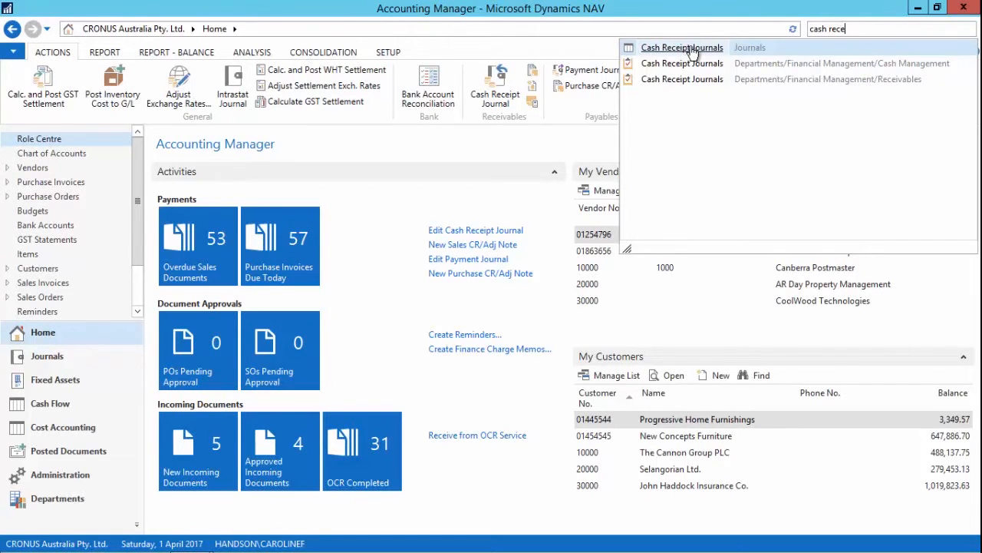
click(682, 46)
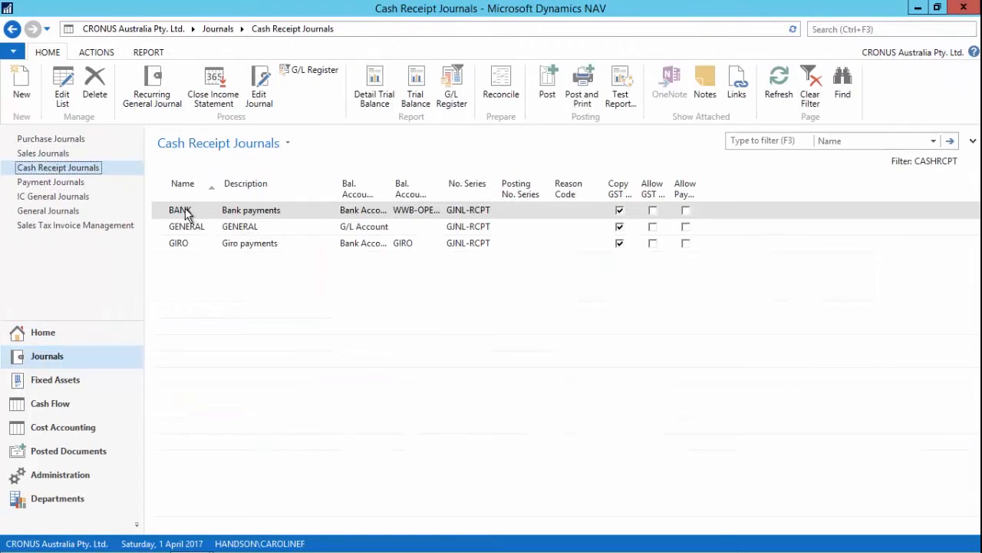
double_click(180, 208)
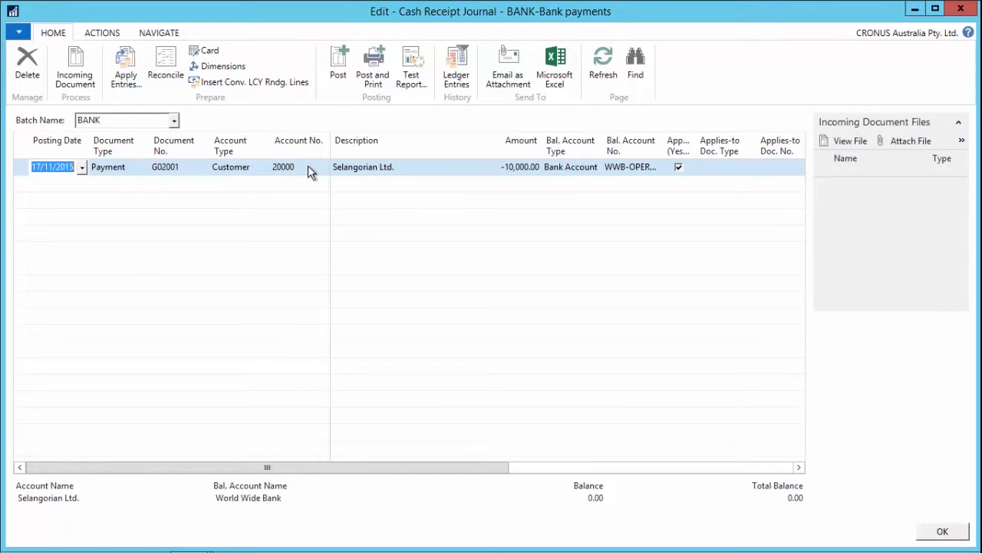
mouse_move(520, 175)
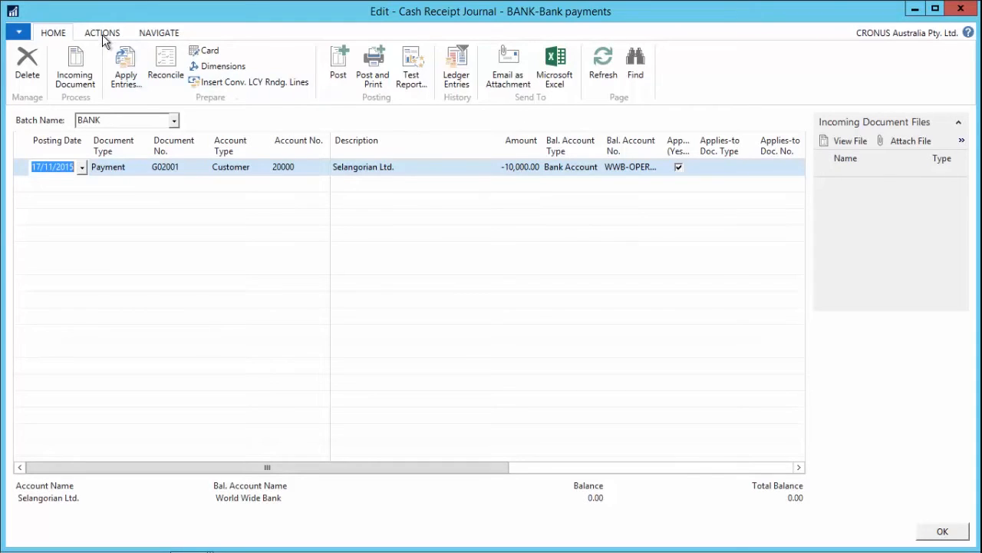
Step: Run Preview Posting on the Selangorian payment and view its two G/L entries
click(102, 32)
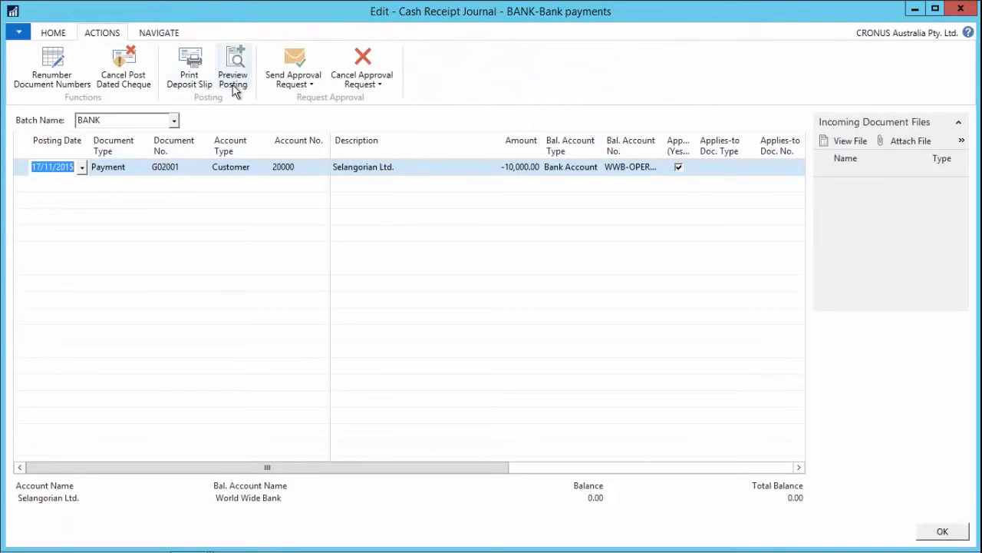
click(233, 68)
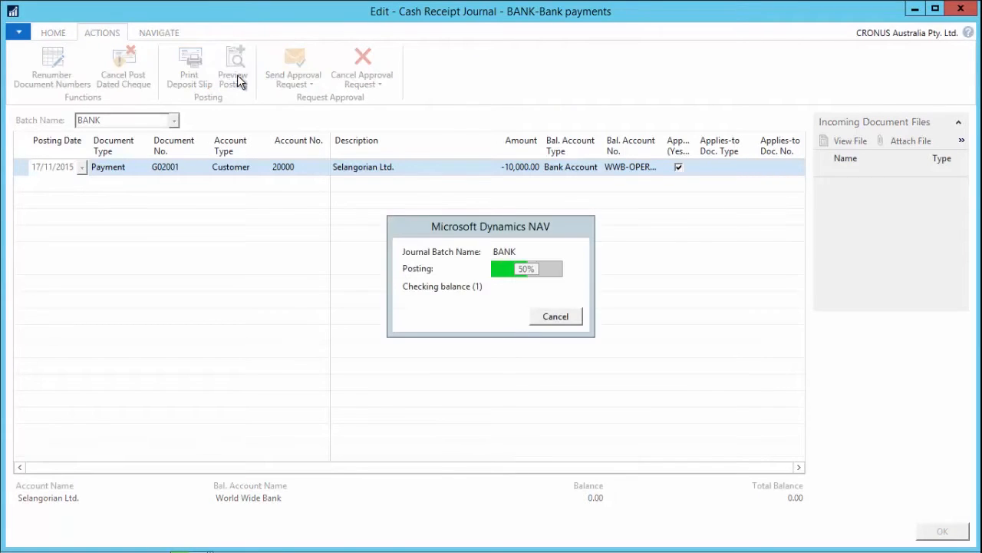
click(233, 69)
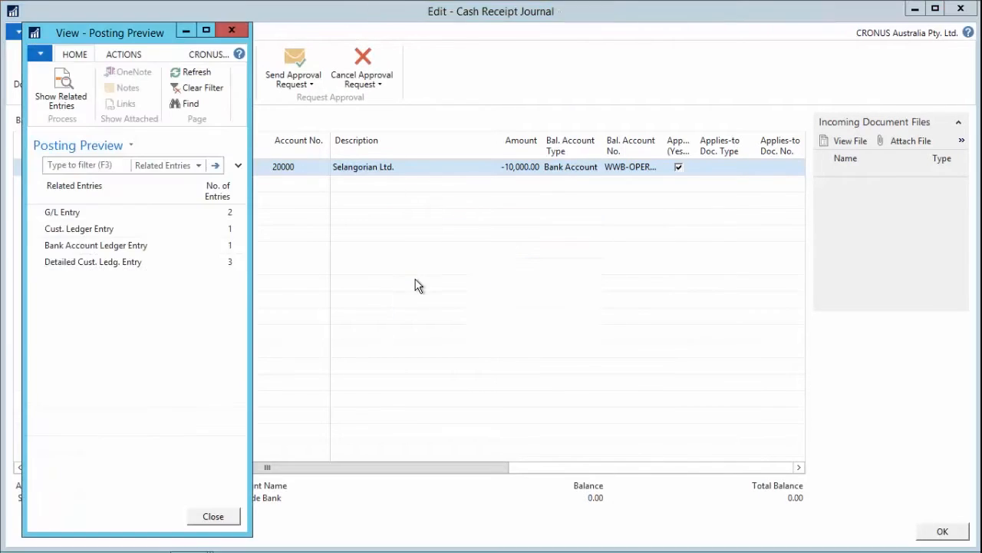
click(92, 261)
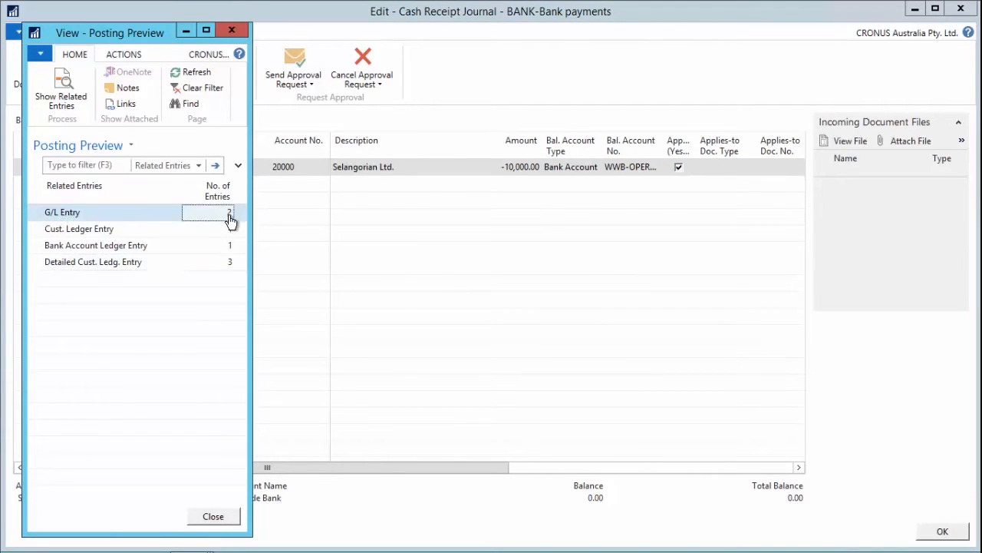
click(229, 212)
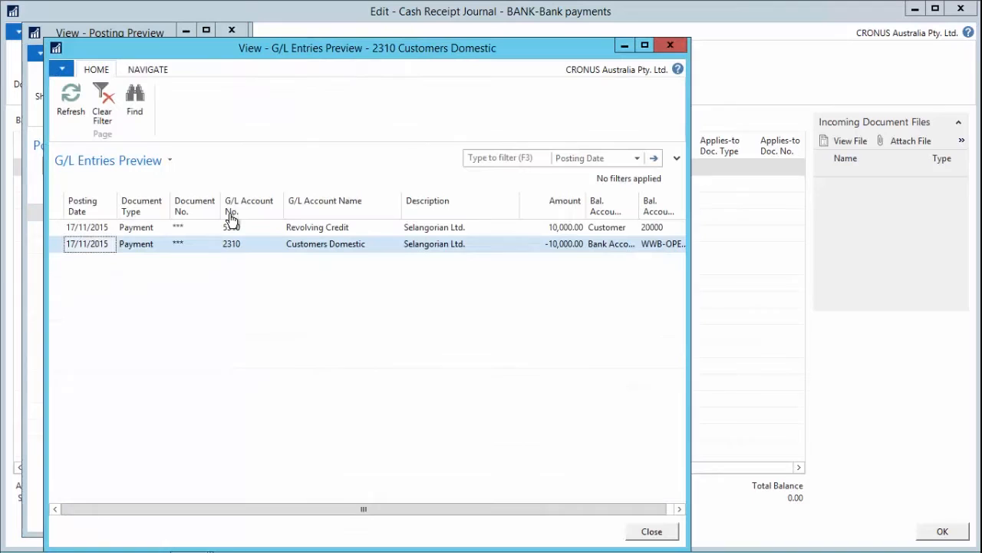
mouse_move(234, 255)
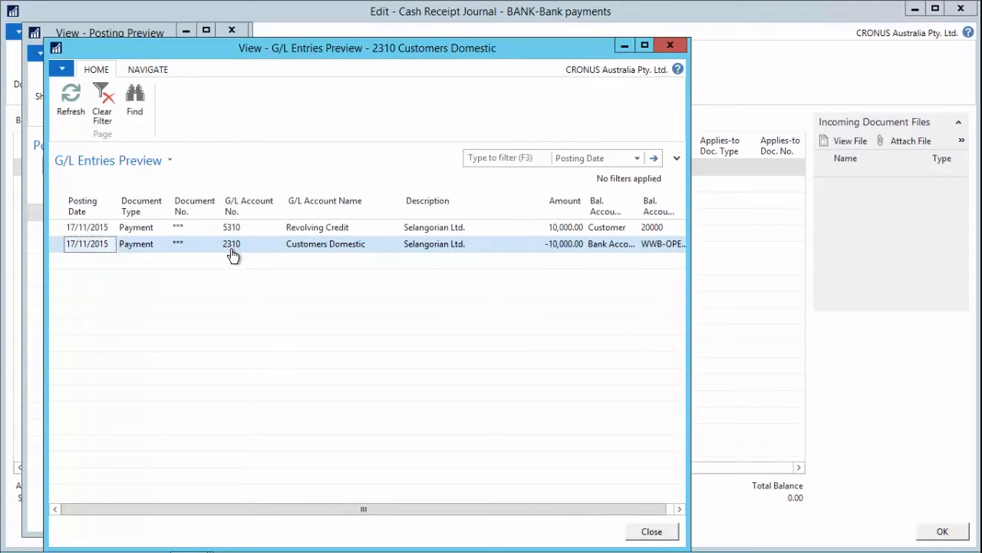
mouse_move(614, 509)
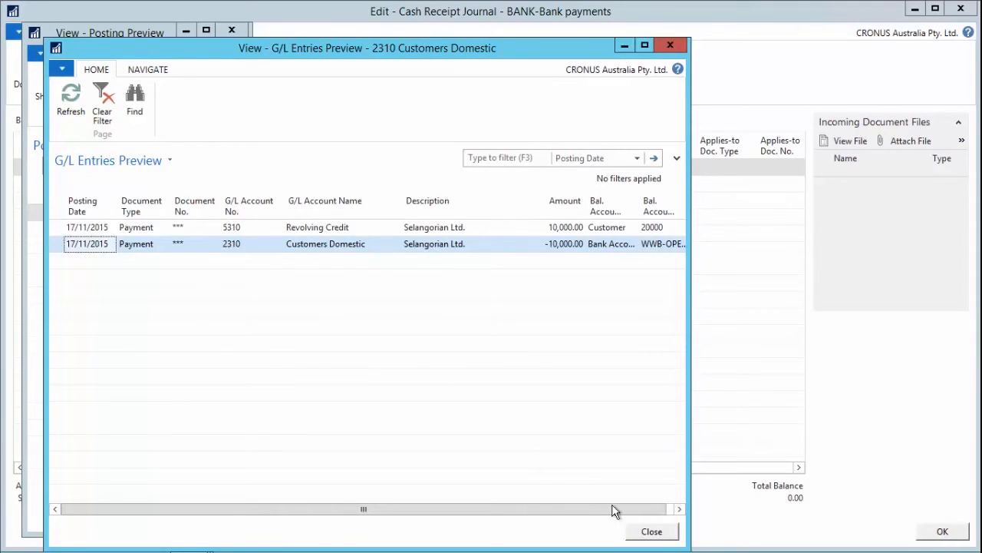
Step: Close the G/L entries preview and the posting preview windows
click(651, 531)
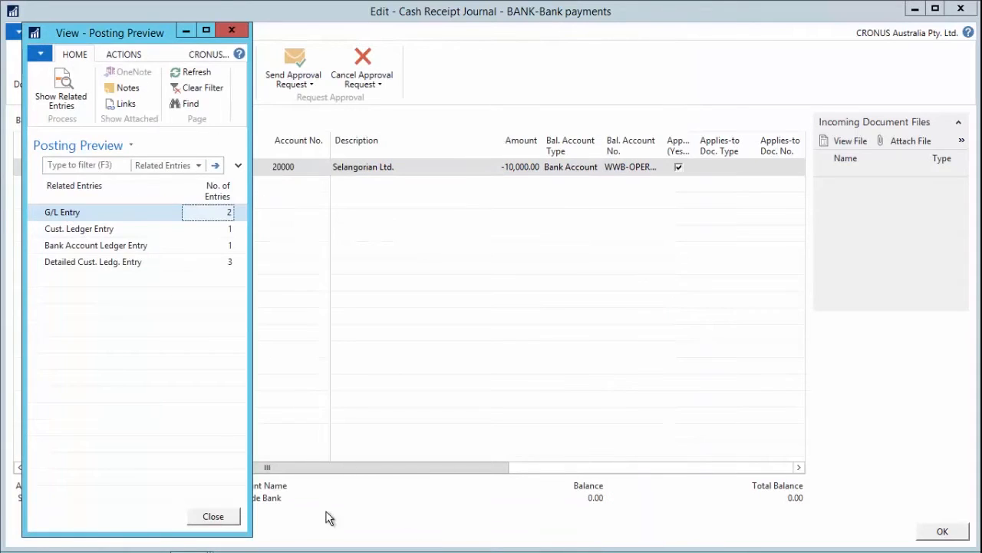
click(213, 515)
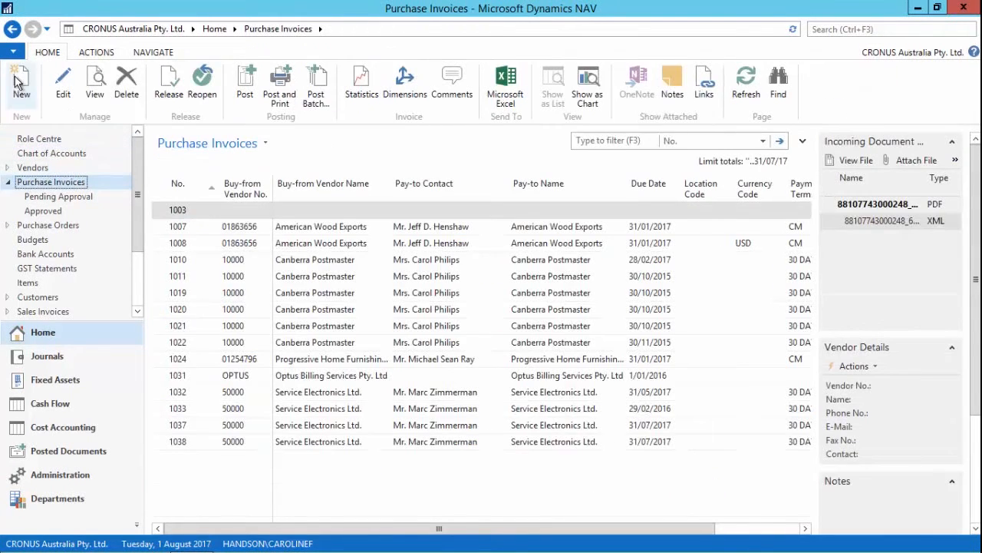
Step: Start a new purchase invoice for vendor 50000, Service Electronics Ltd
click(21, 80)
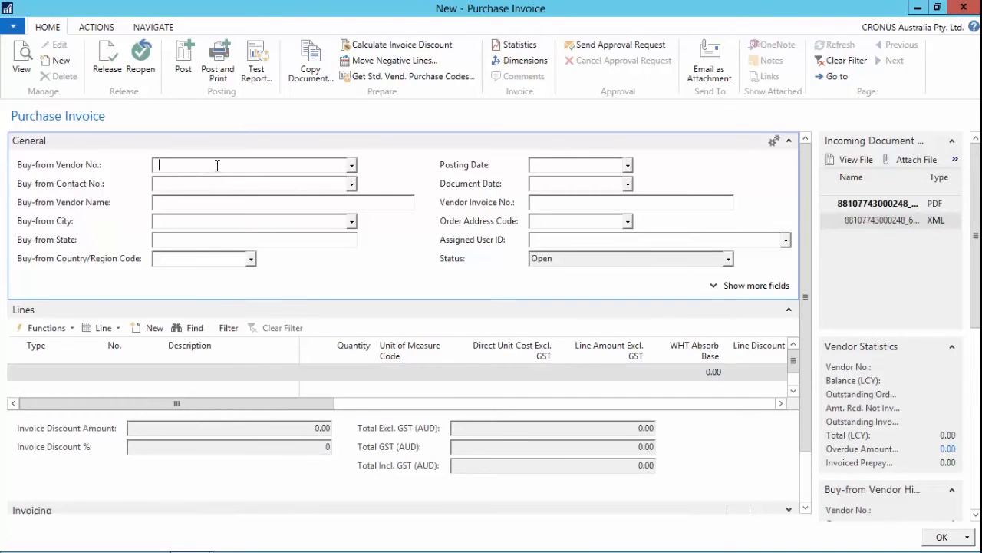
text(5)
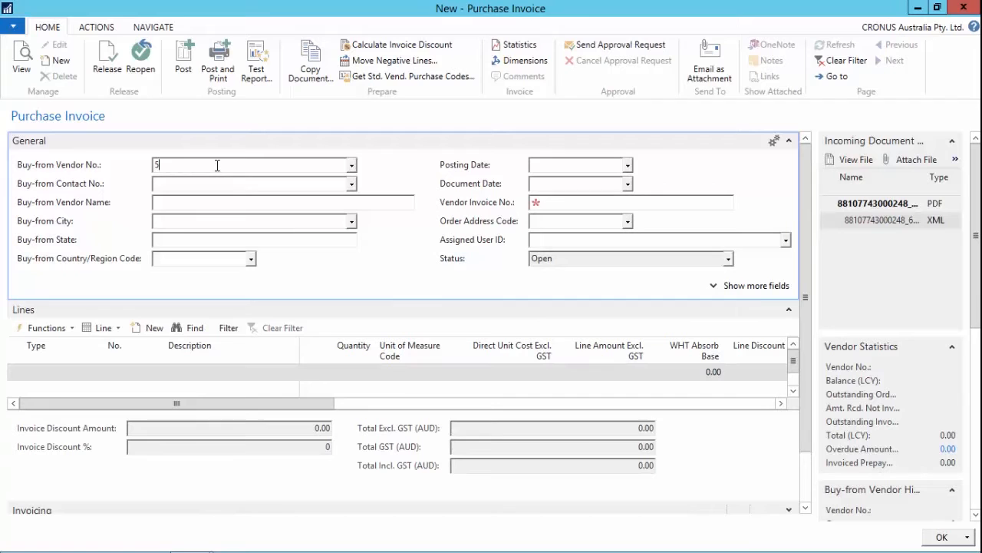
text(0000)
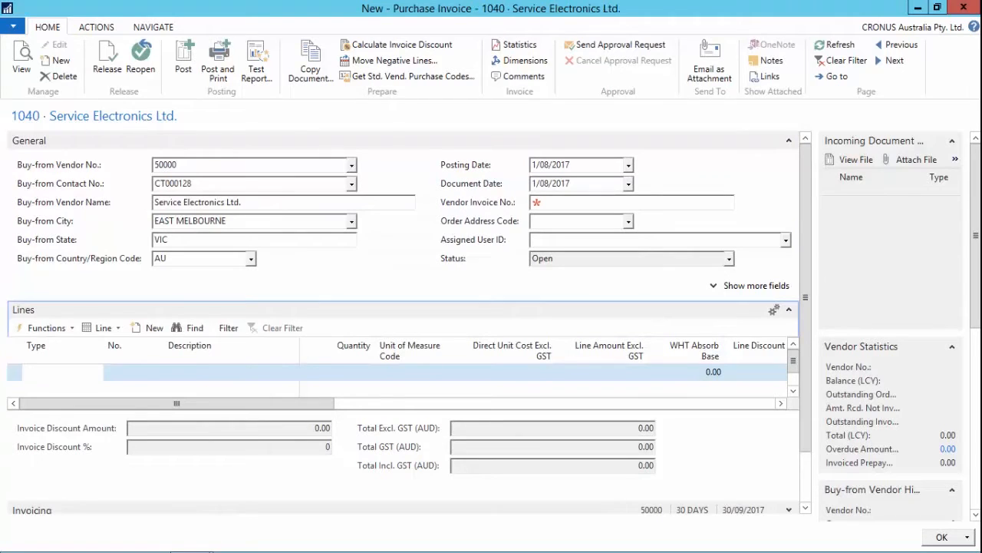
Step: Add G/L Account line 8120 for 990.00 and vendor invoice no. 846487
click(55, 371)
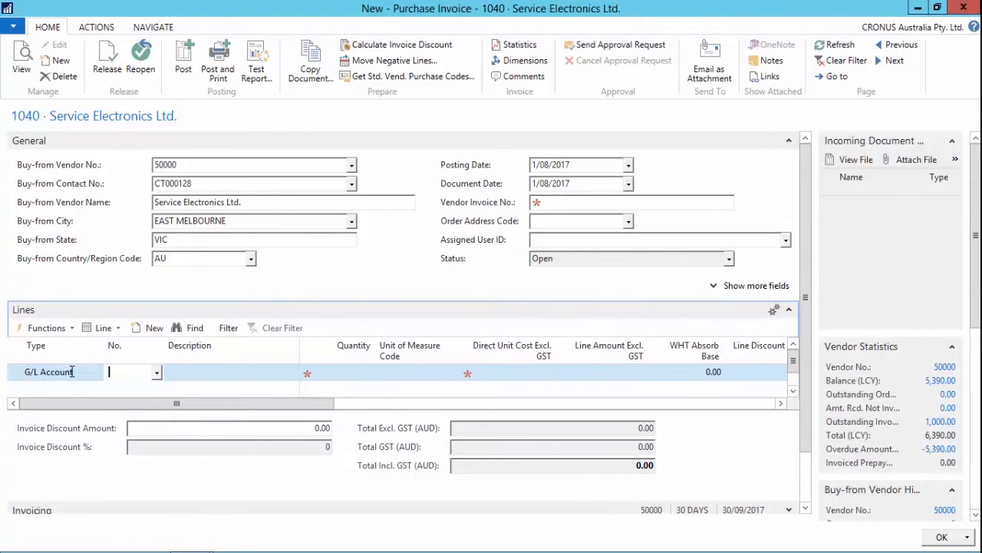
text(8120)
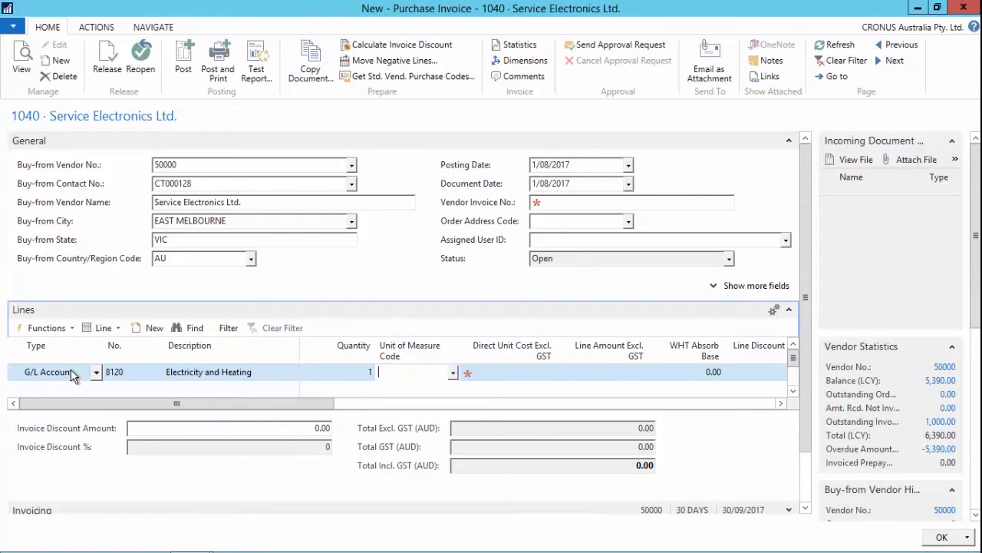
text(9900)
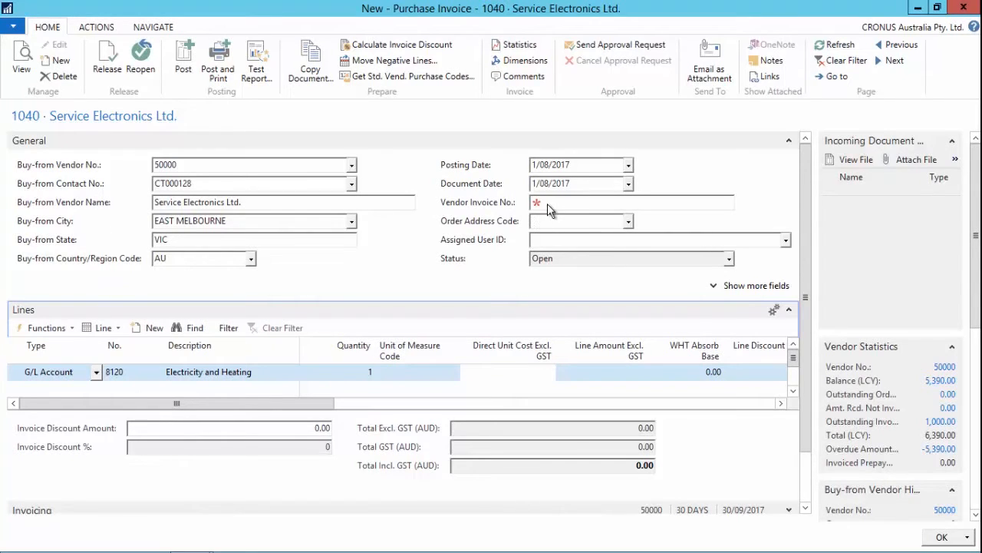
text(8464)
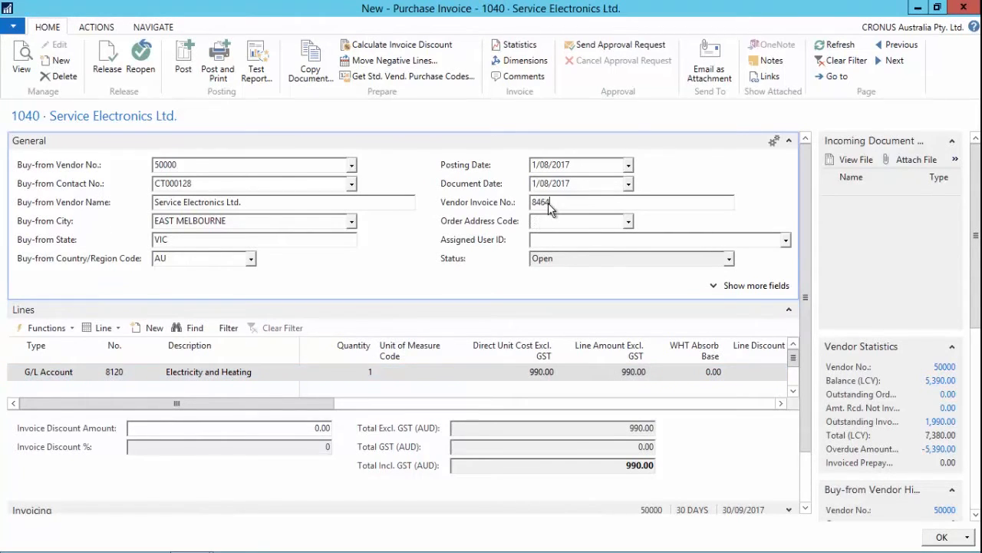
text(87)
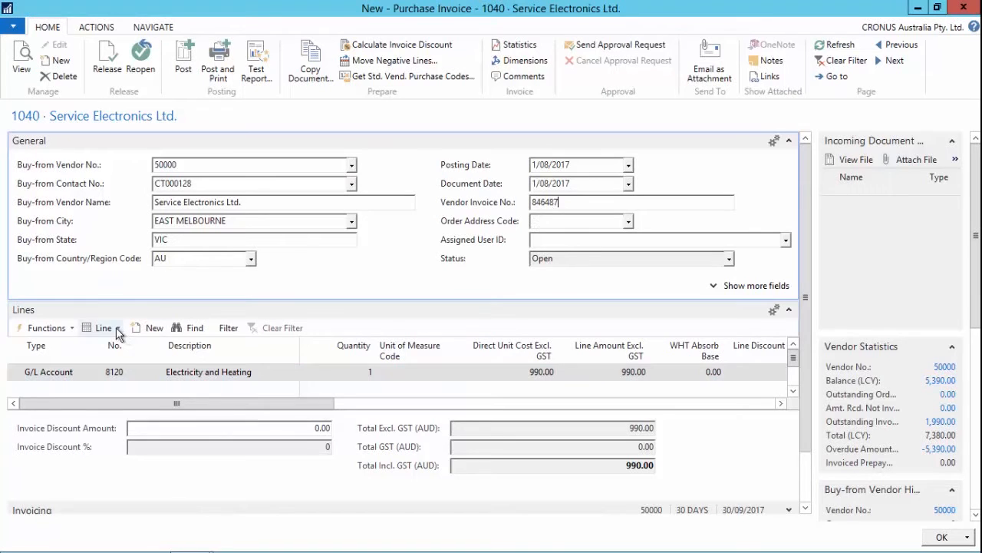
click(104, 327)
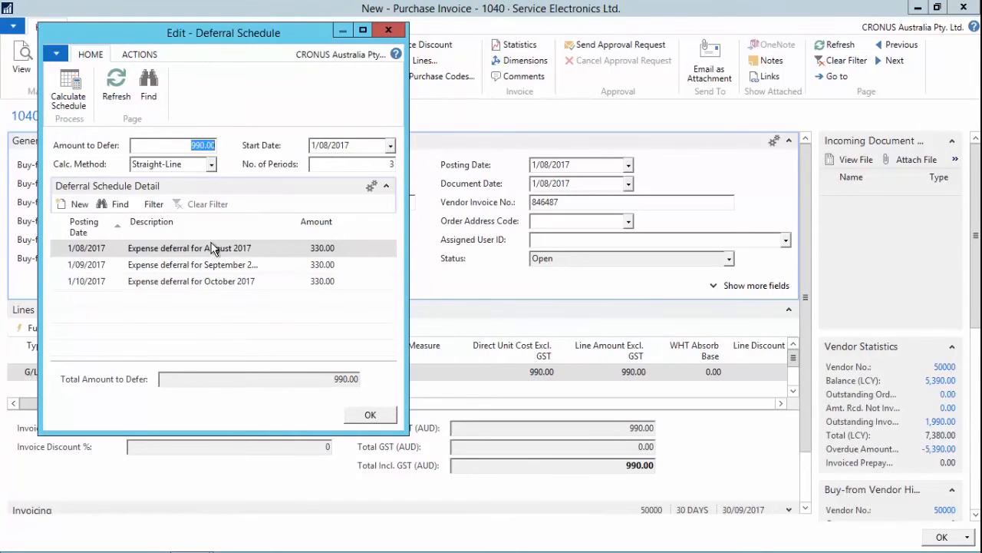
mouse_move(215, 289)
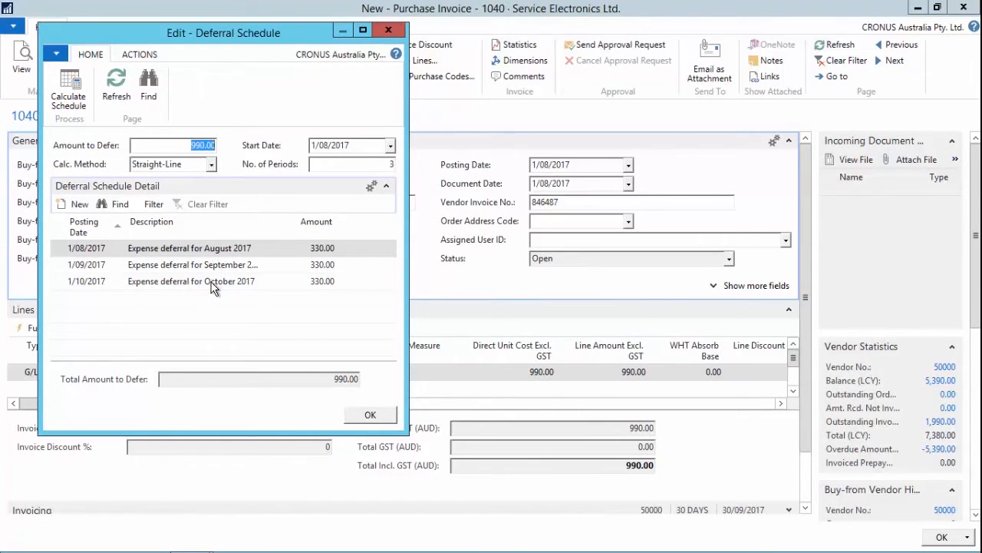
mouse_move(100, 261)
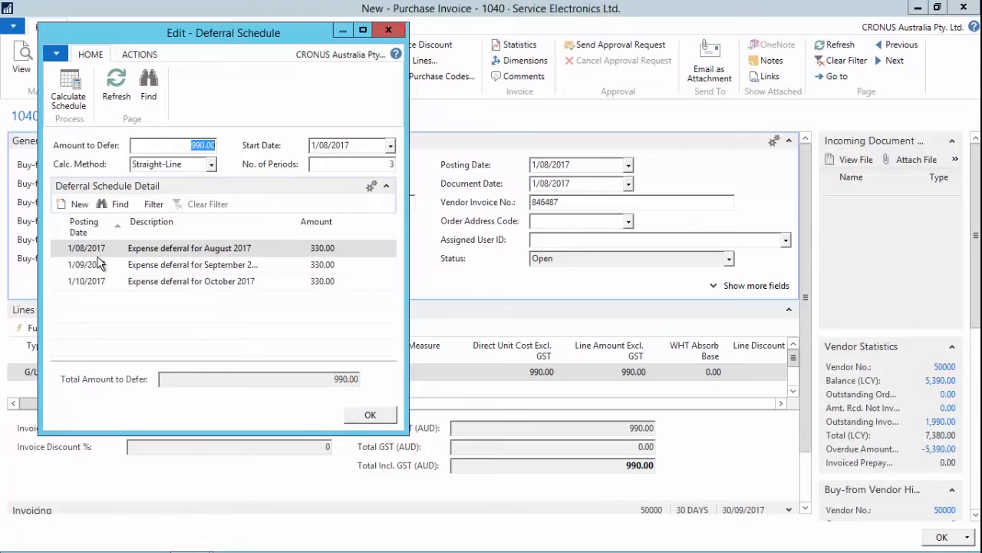
mouse_move(368, 411)
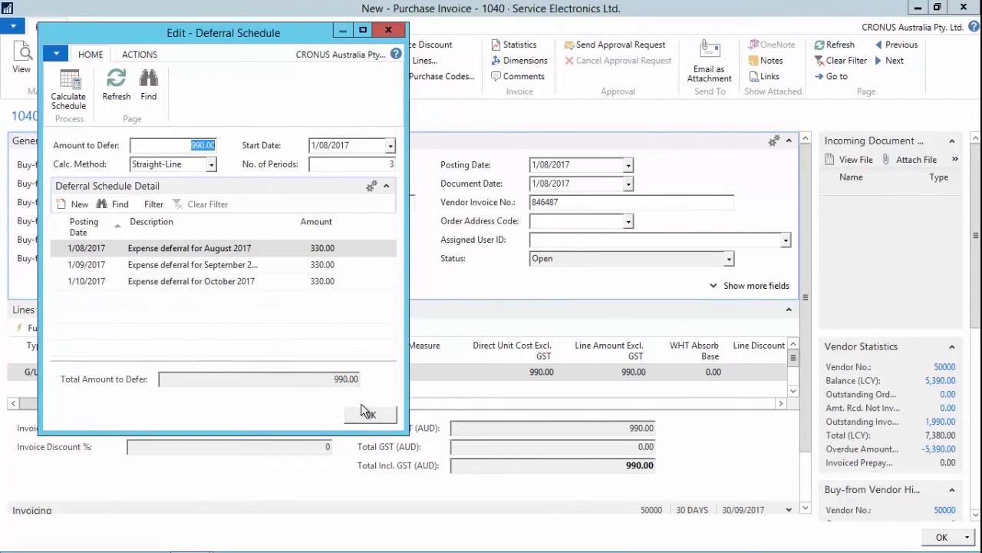
click(367, 413)
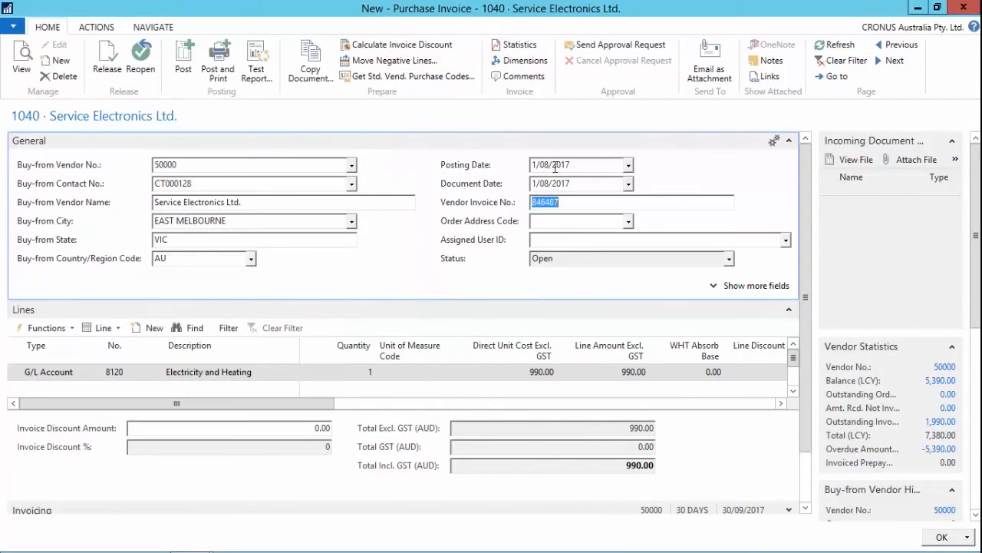
mouse_move(198, 104)
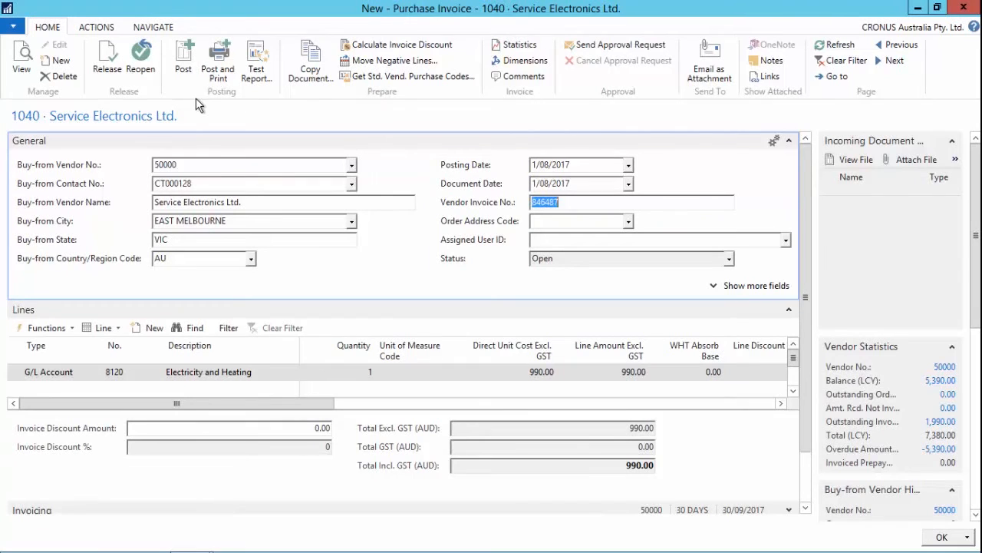
mouse_move(183, 60)
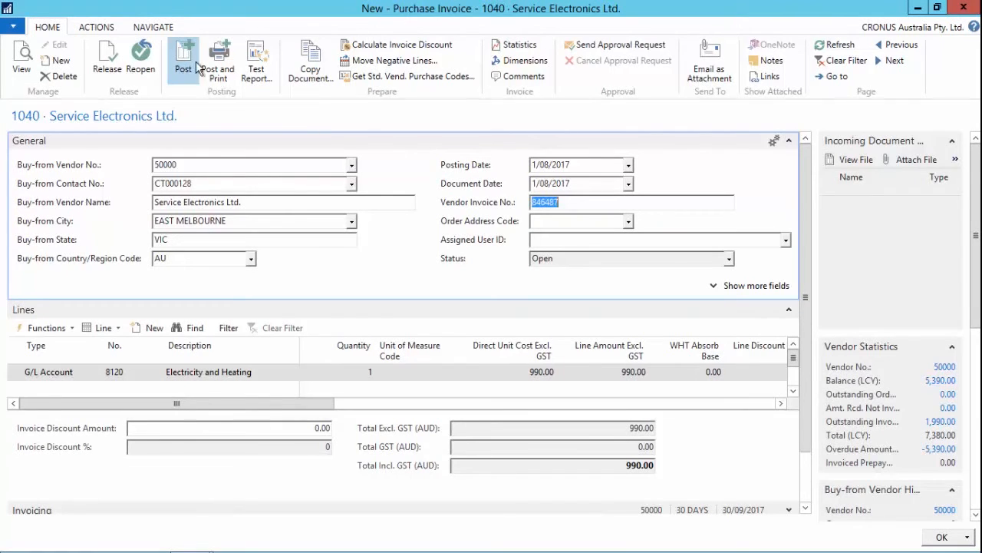
mouse_move(513, 324)
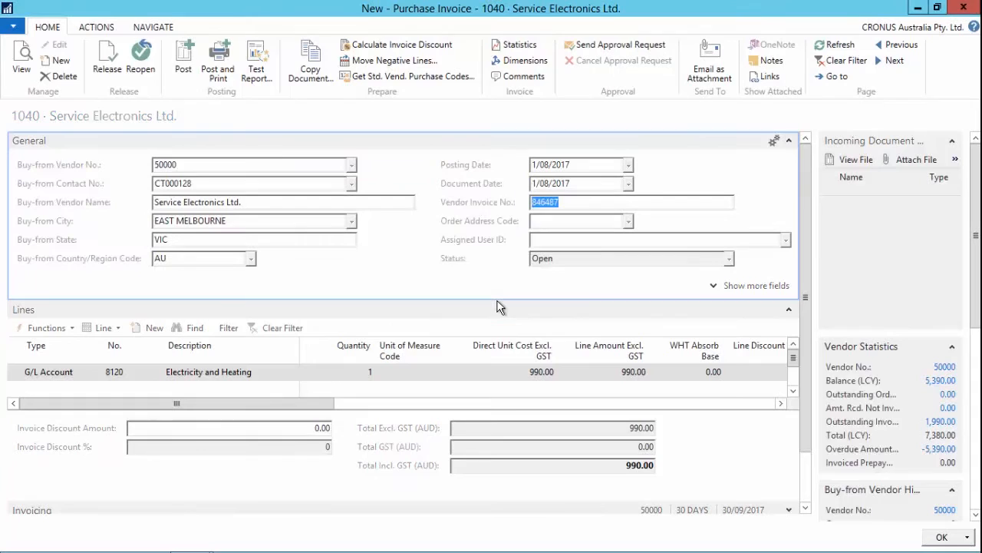
Step: Confirm posting the Service Electronics purchase invoice and close it
click(182, 58)
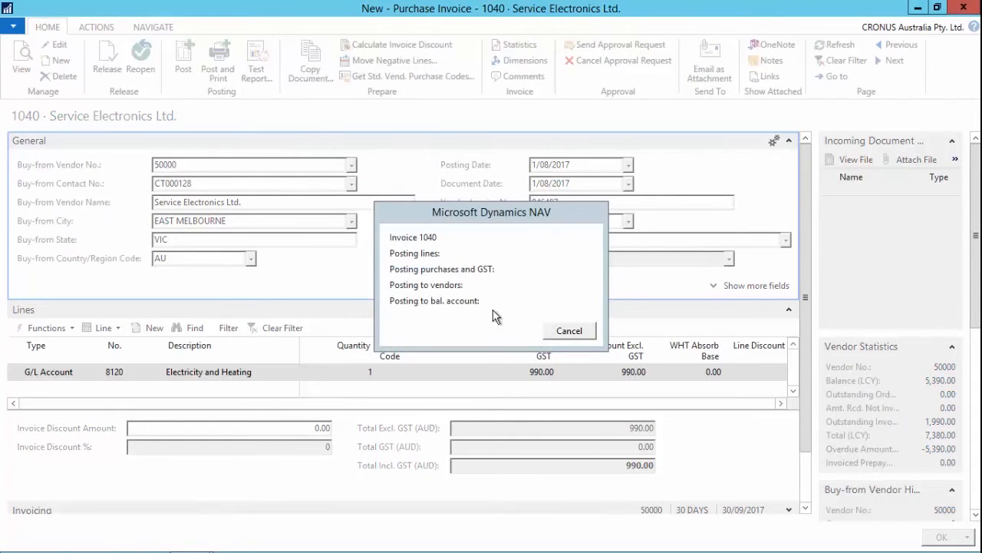
mouse_move(431, 330)
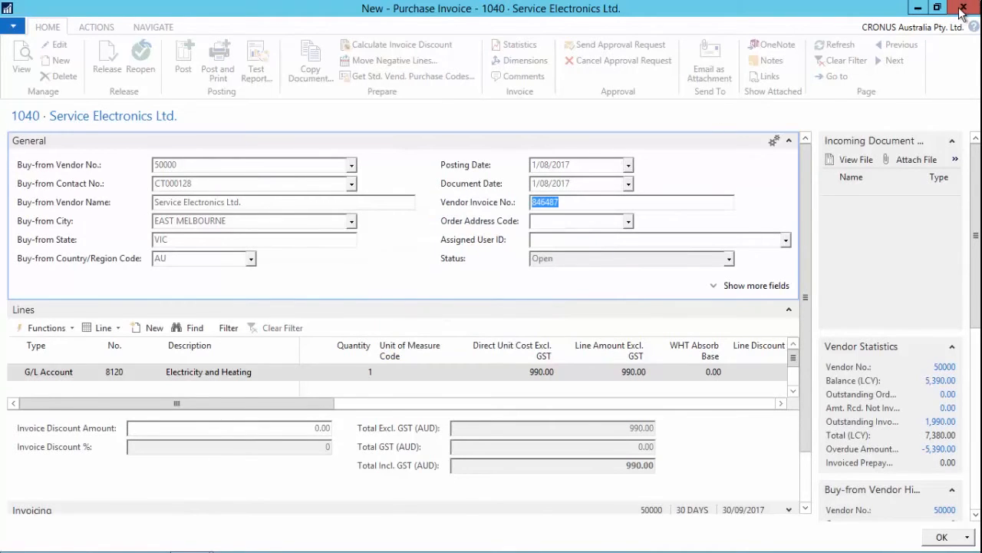
click(964, 10)
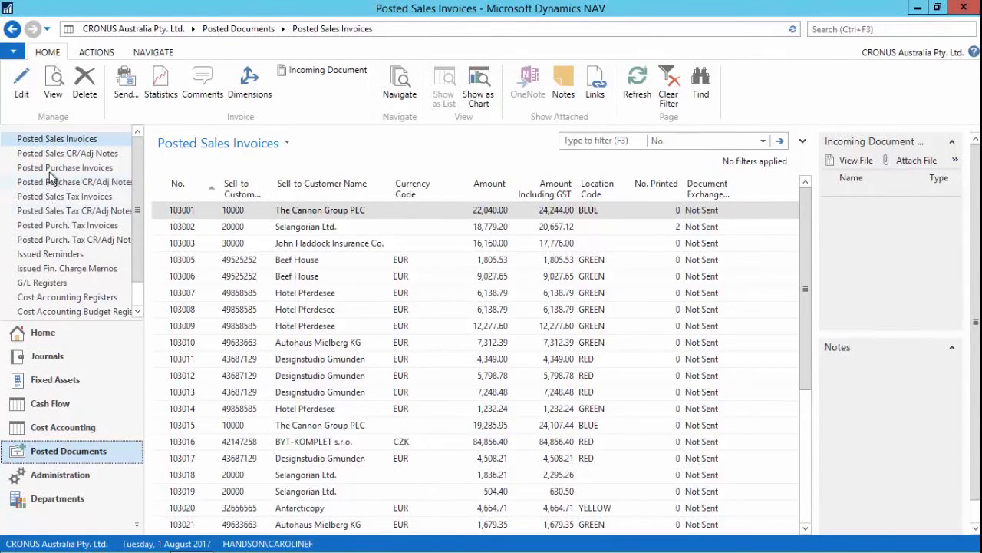
Step: Open posted purchase invoice 108061 and run Navigate to list its related entries
click(65, 168)
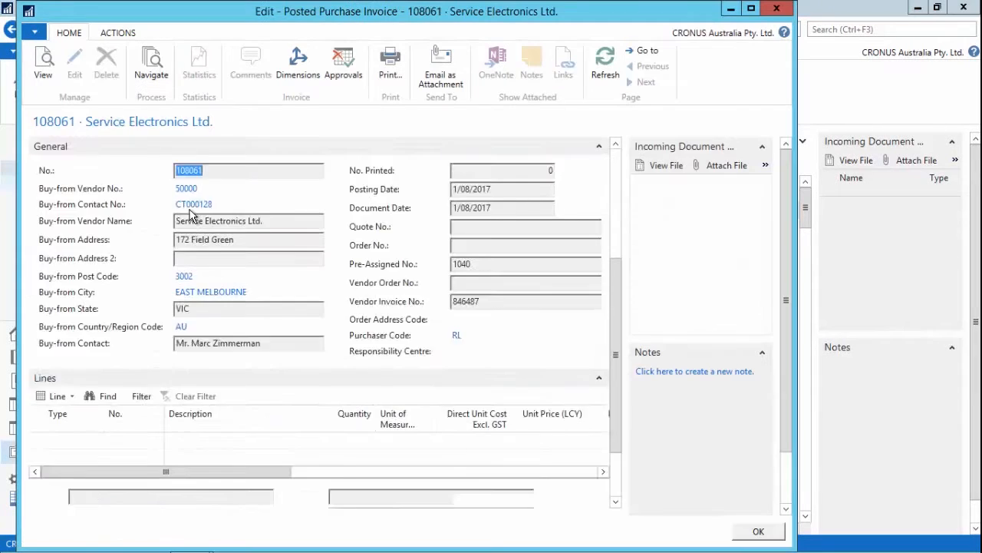
scroll(down, 3)
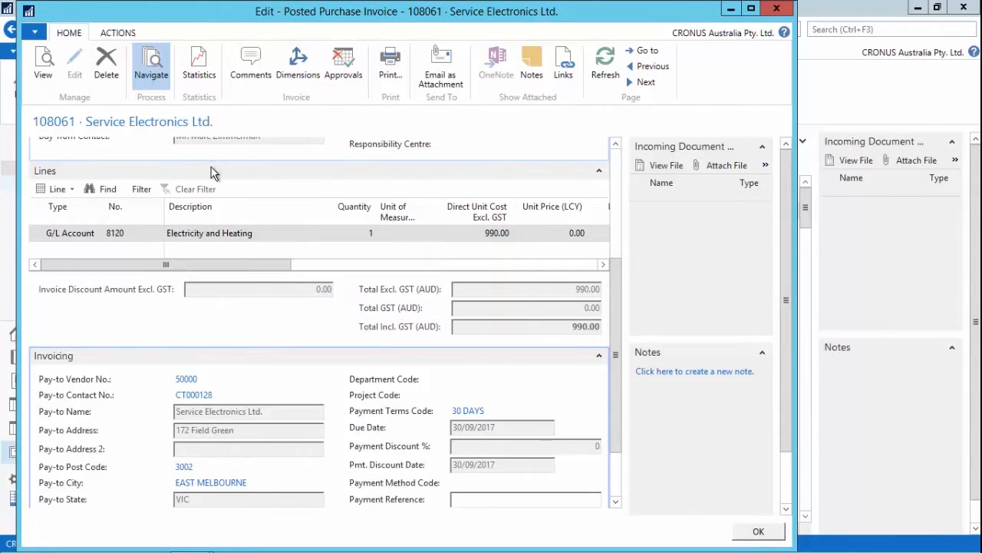
click(151, 63)
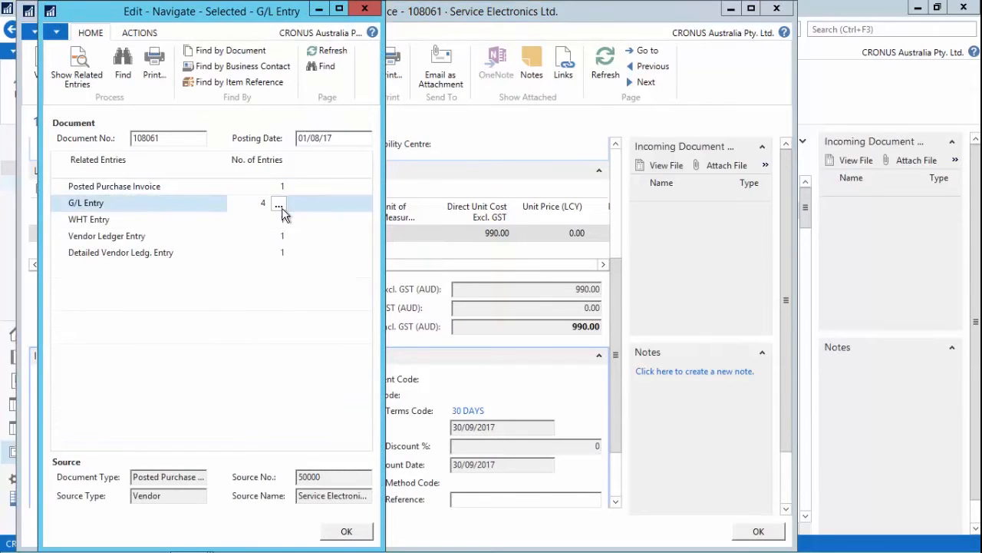
Step: Show the four G/L entries for invoice 108061 and remove the posting date filter
click(279, 203)
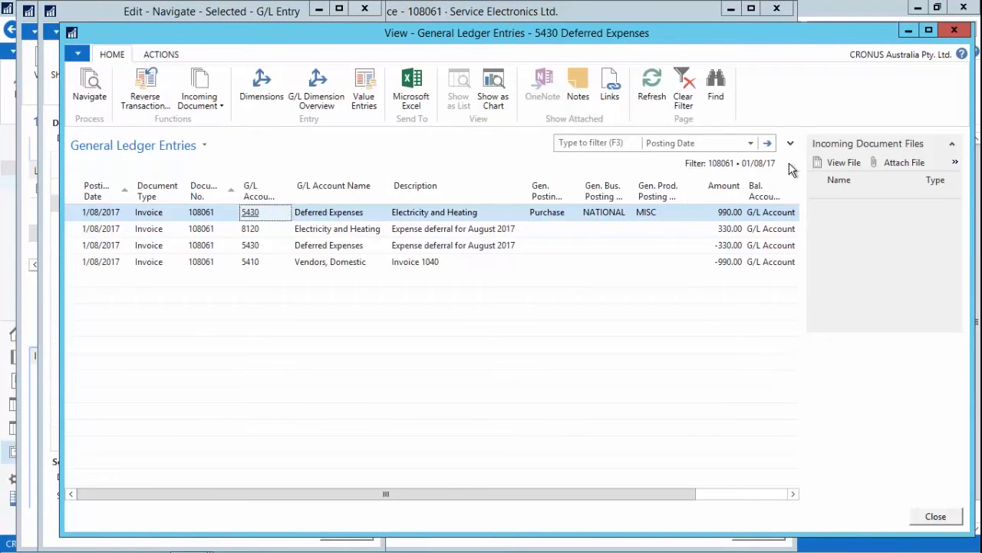
click(789, 142)
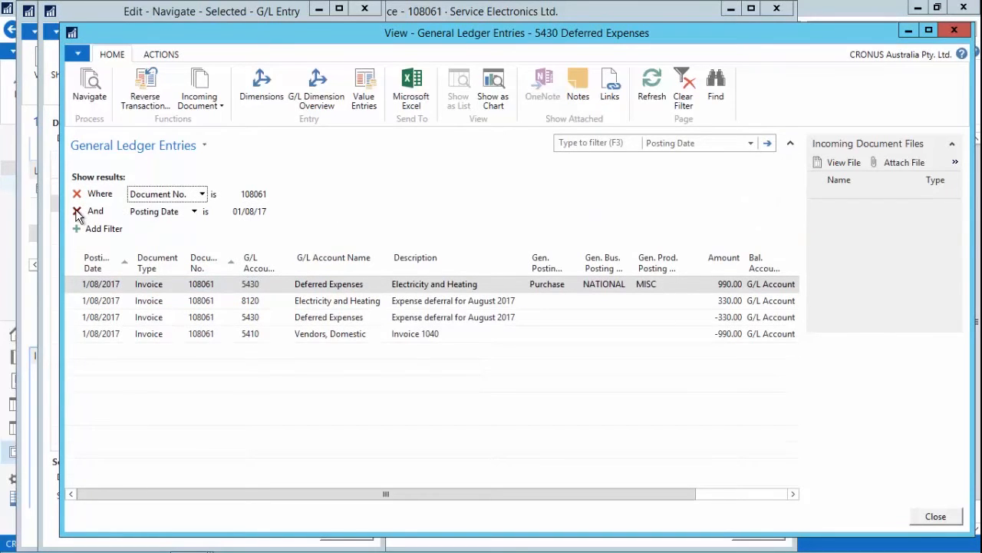
click(77, 212)
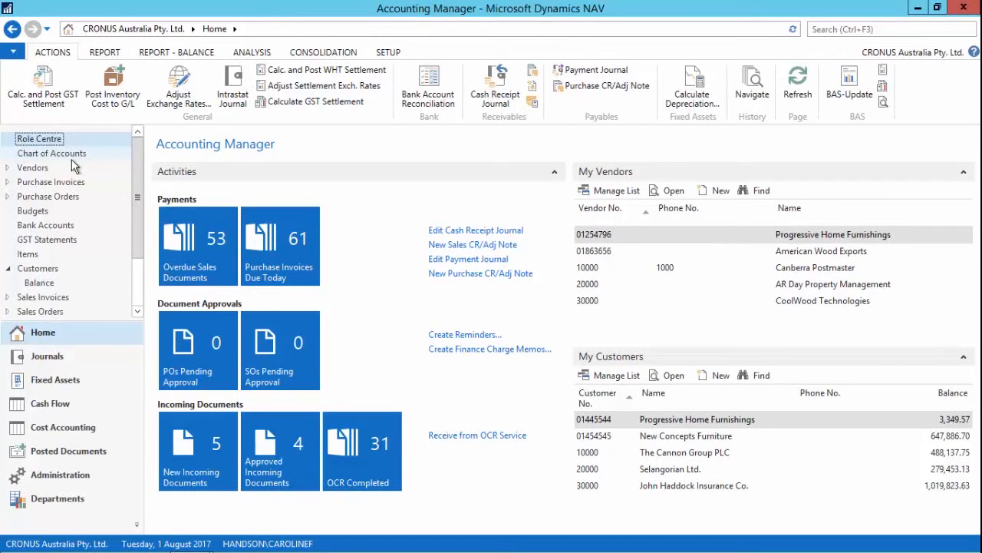
mouse_move(37, 267)
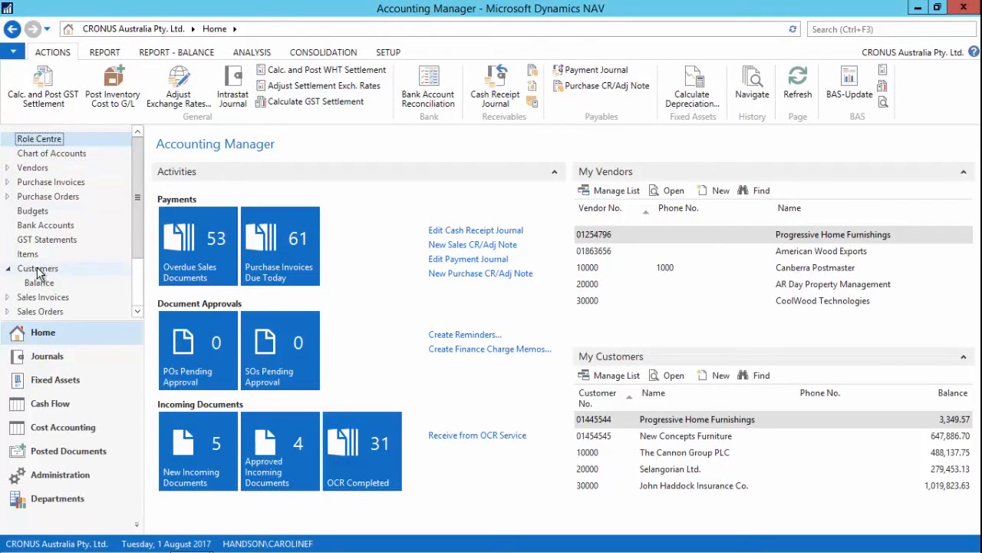
Step: Open the CUST-APPROVAL-02 Customer Credit Limit workflow with its approval steps
click(36, 267)
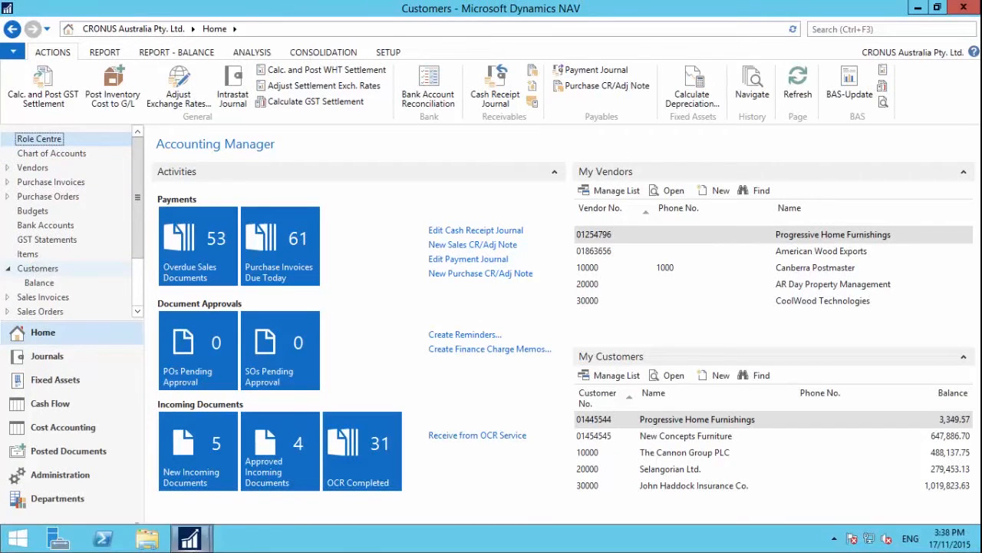
click(36, 267)
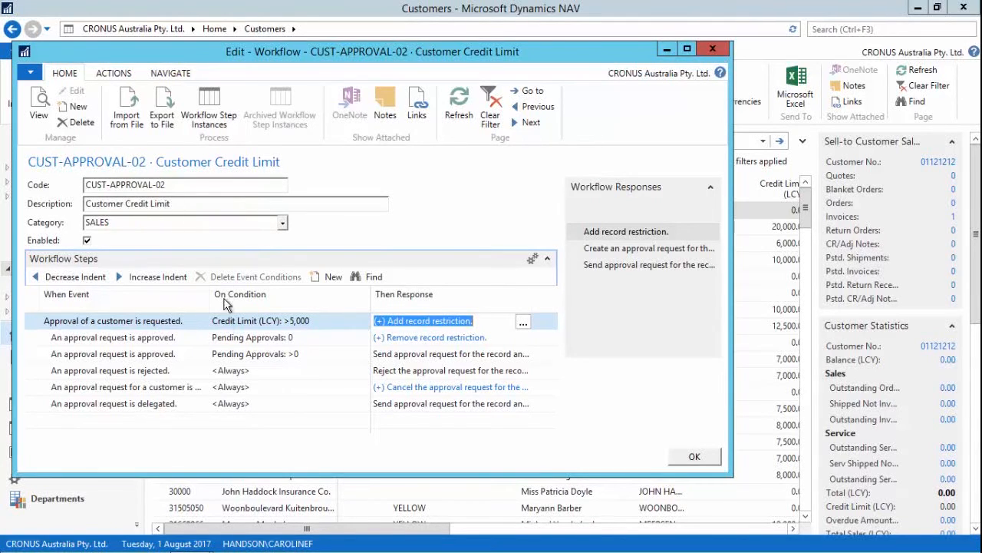
click(261, 321)
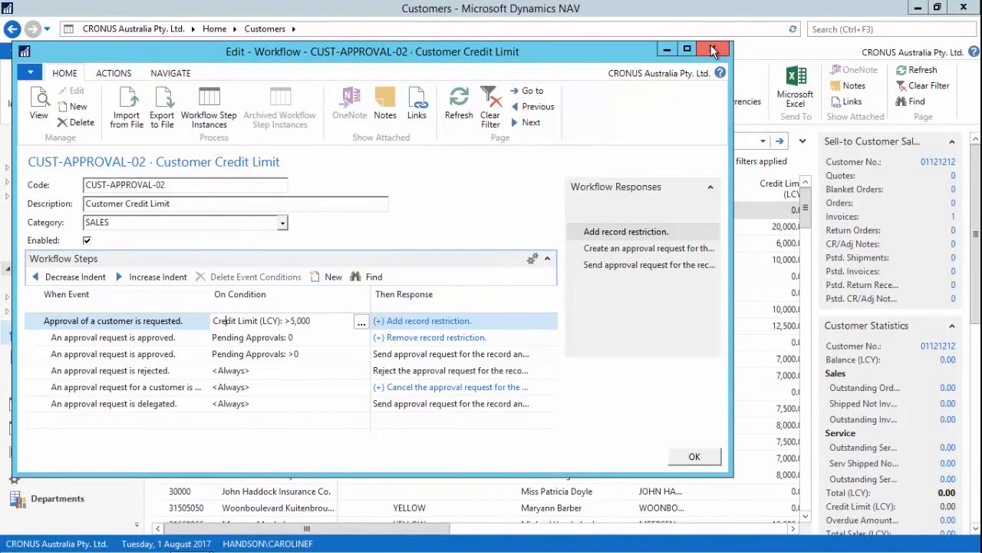
mouse_move(713, 49)
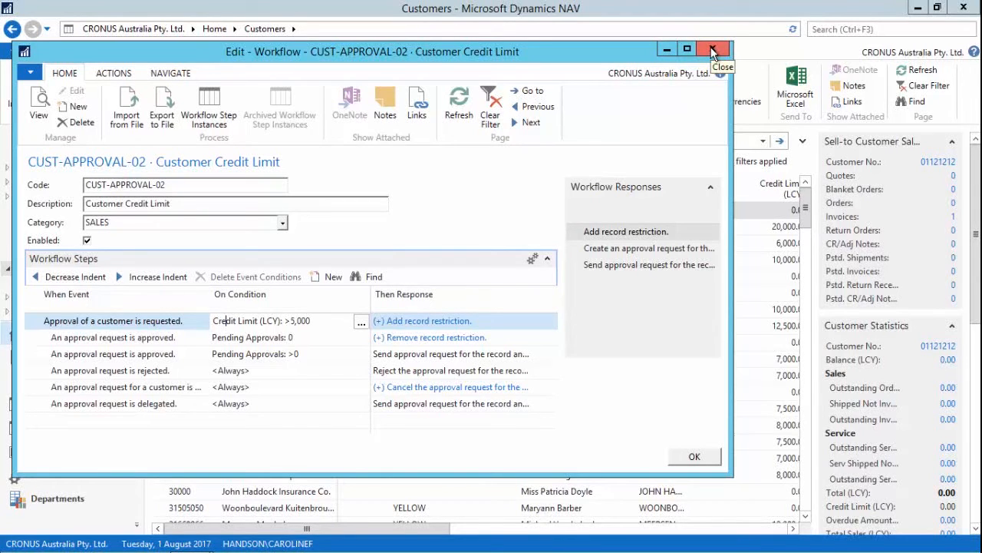
Step: Close the workflow and set Spotsmeyer's Furnishings' Credit Limit (LCY) to 6000
click(712, 49)
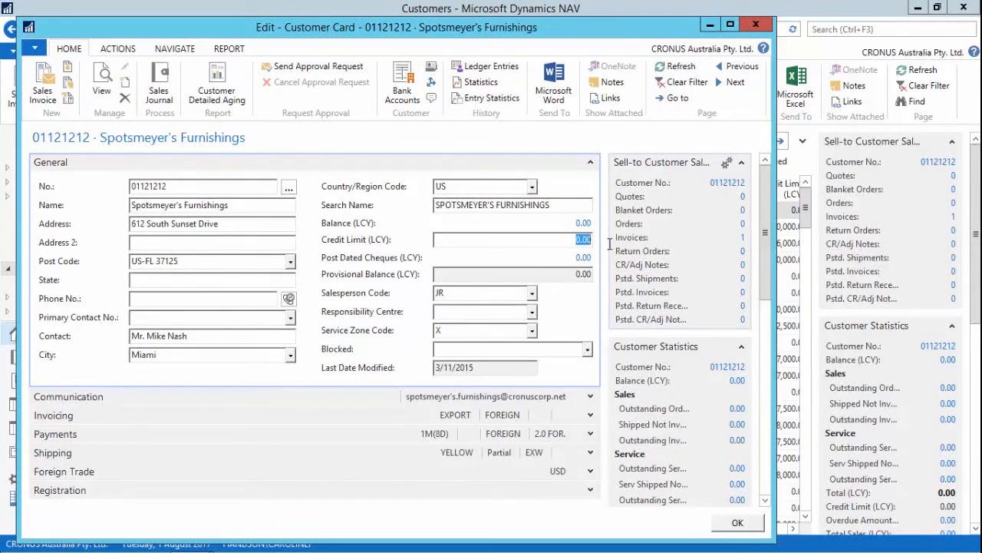
text(6000)
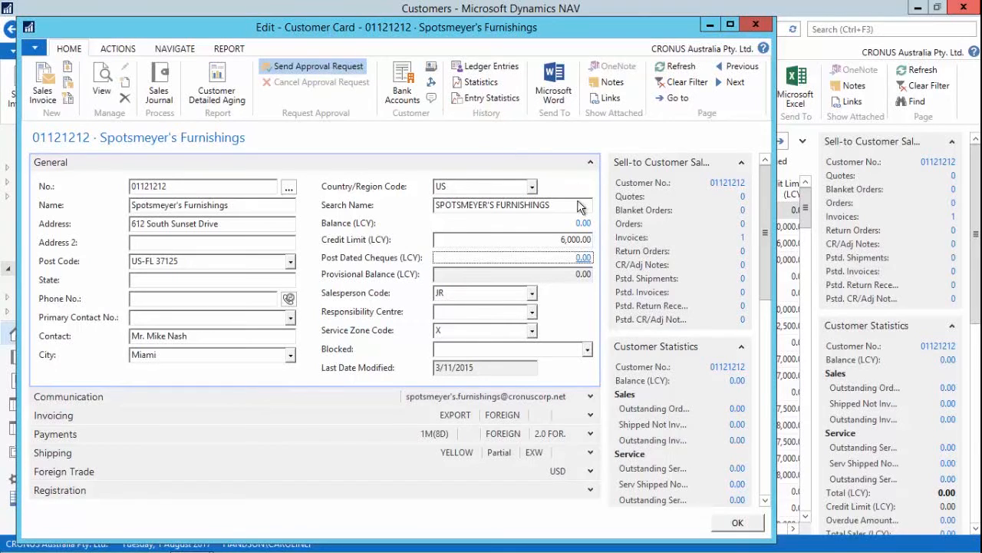
mouse_move(633, 247)
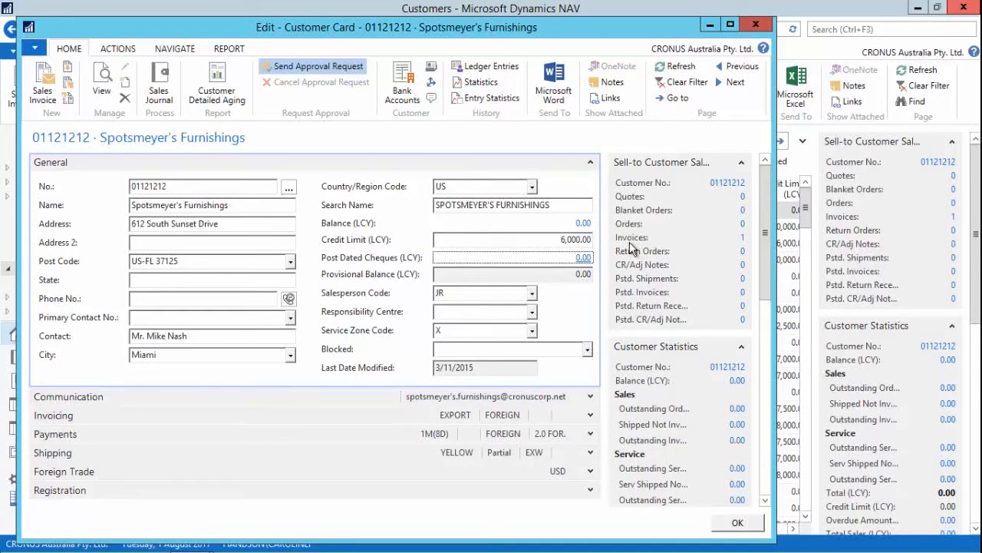
Step: Send the approval request for the new credit limit and acknowledge it was sent
click(313, 66)
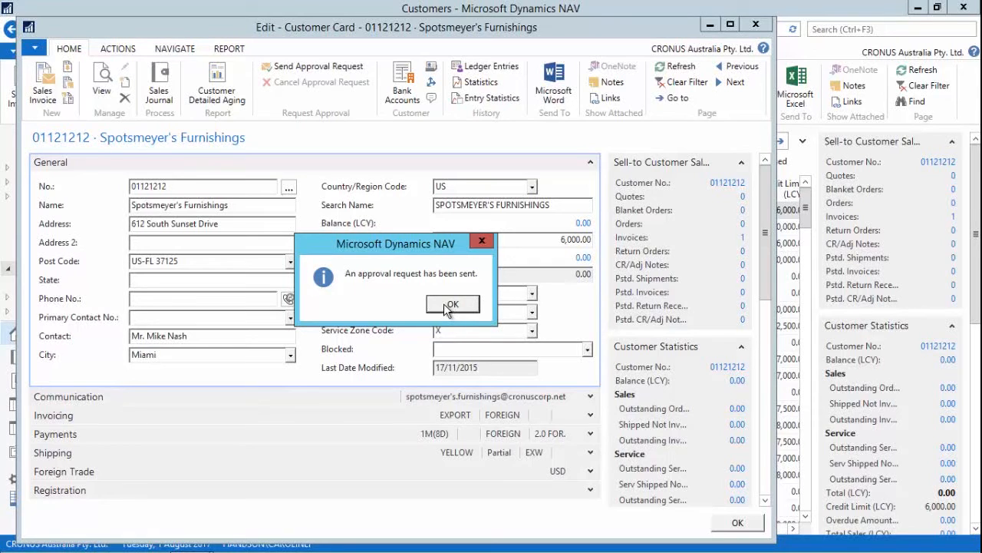
click(451, 304)
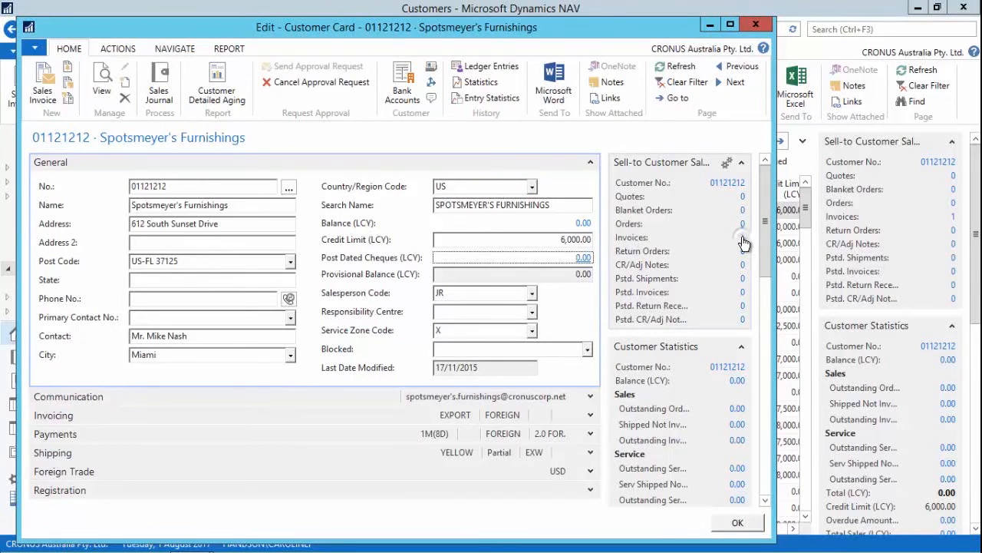
Step: Attempt posting Spotsmeyer's invoice 1011; the CUST-APPROVAL-02 restriction blocks it, then dismiss the error
click(743, 237)
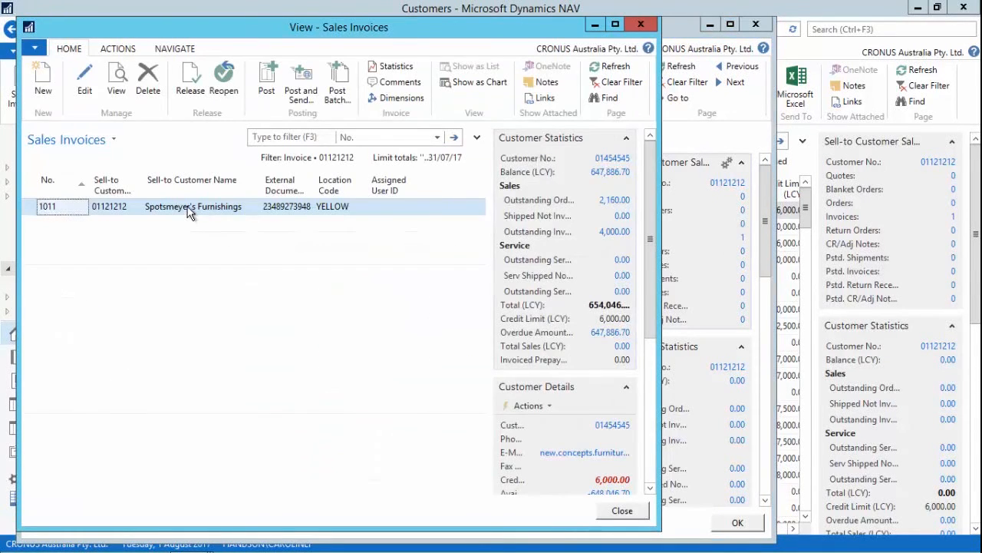
click(193, 205)
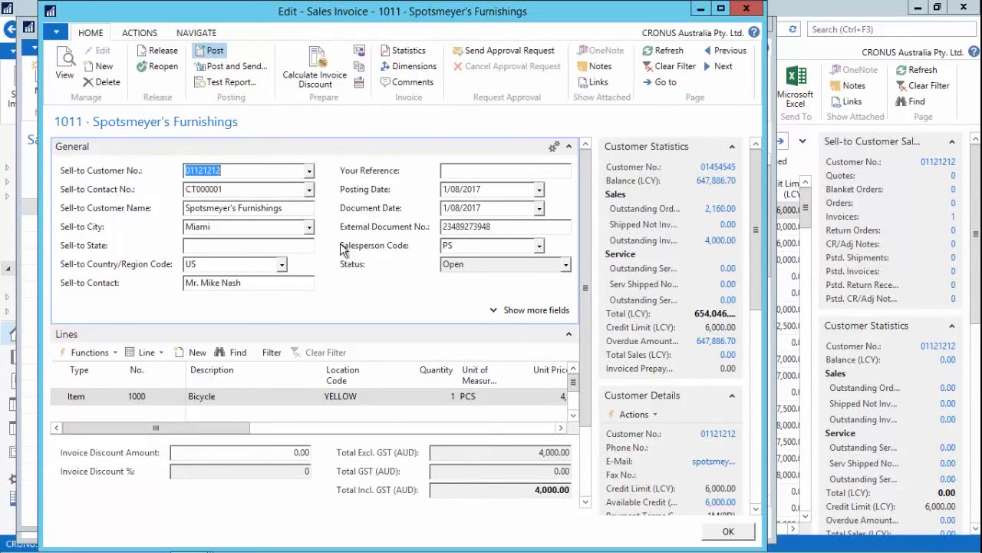
mouse_move(356, 284)
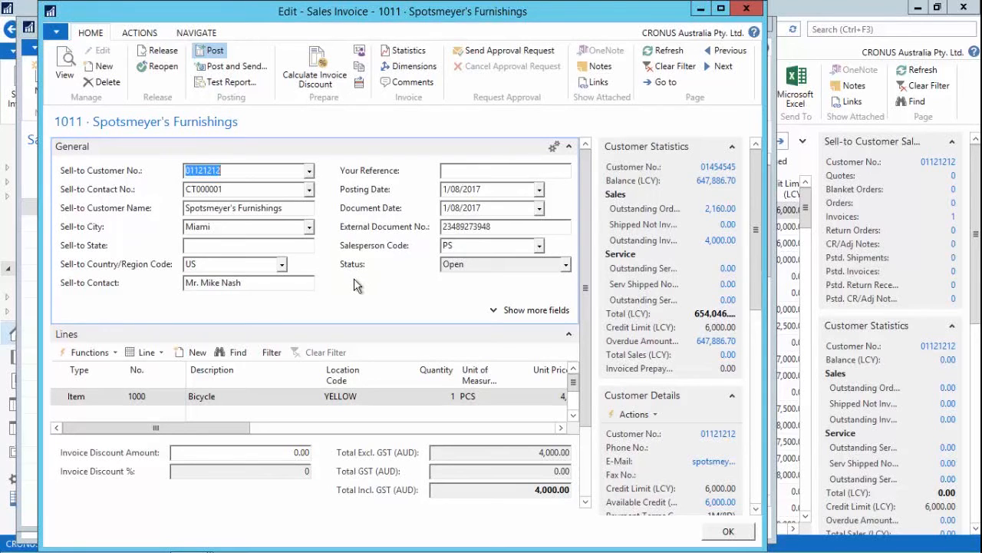
mouse_move(222, 48)
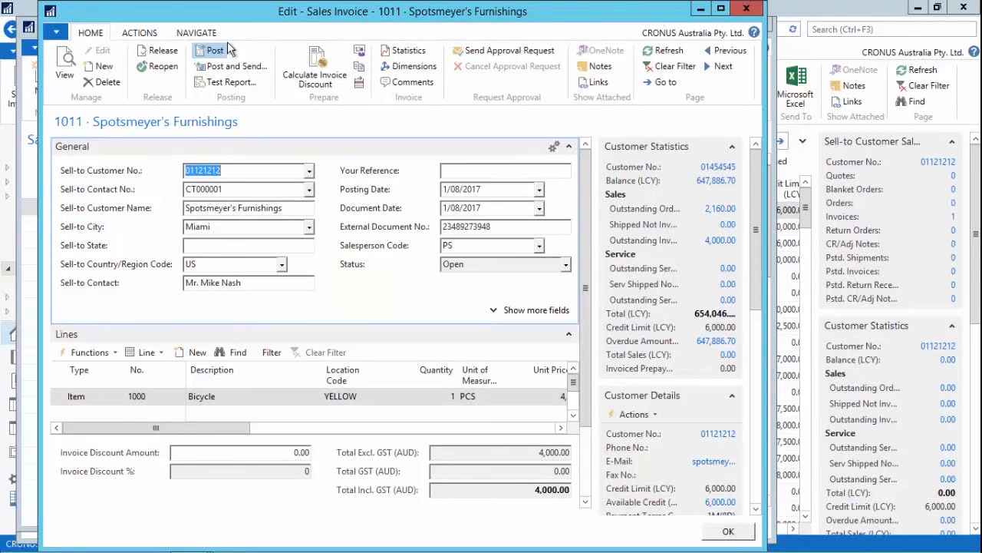
click(208, 49)
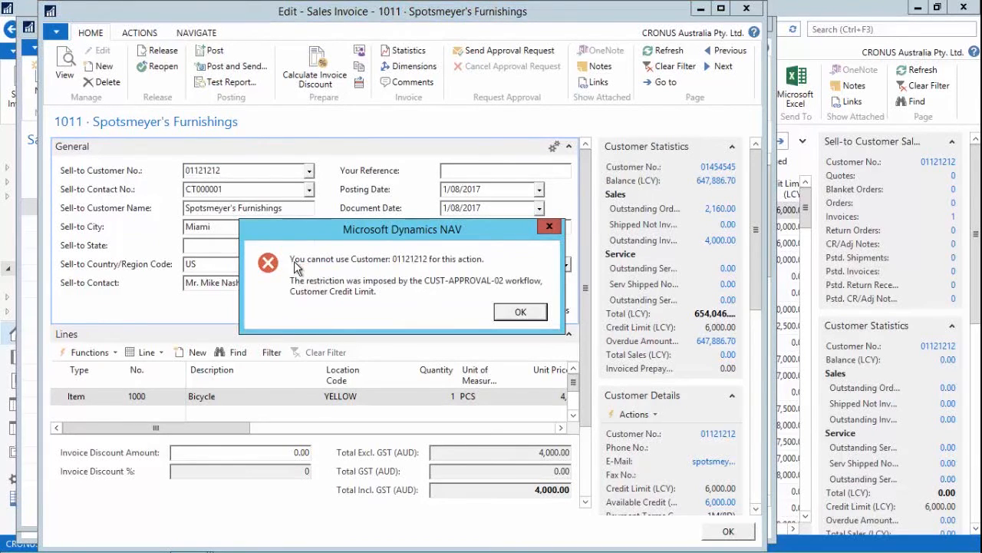
mouse_move(547, 292)
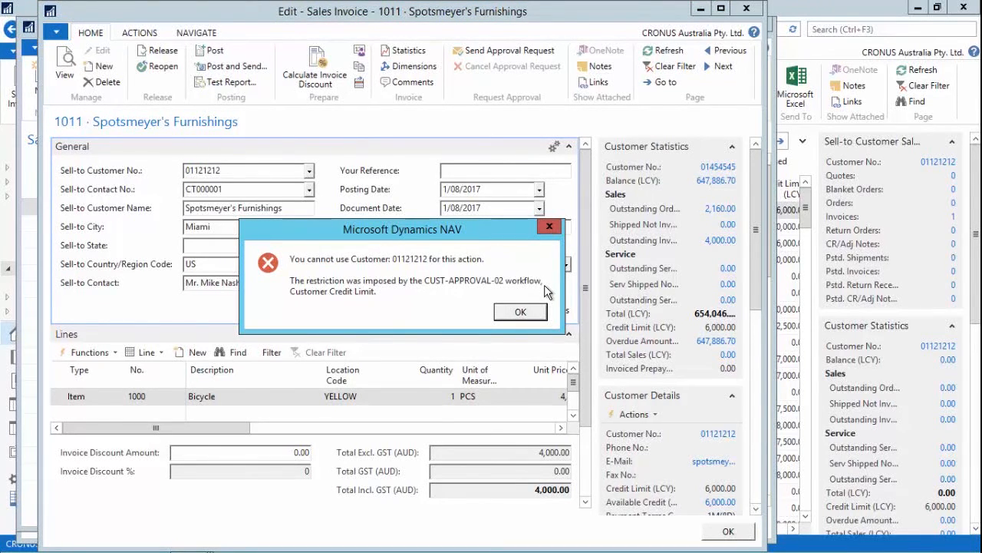
mouse_move(468, 293)
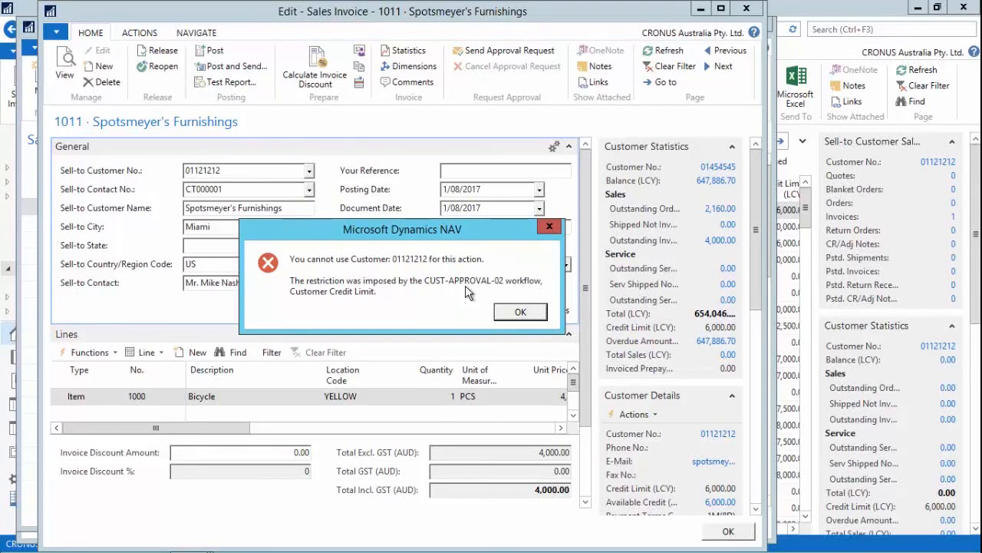
mouse_move(297, 304)
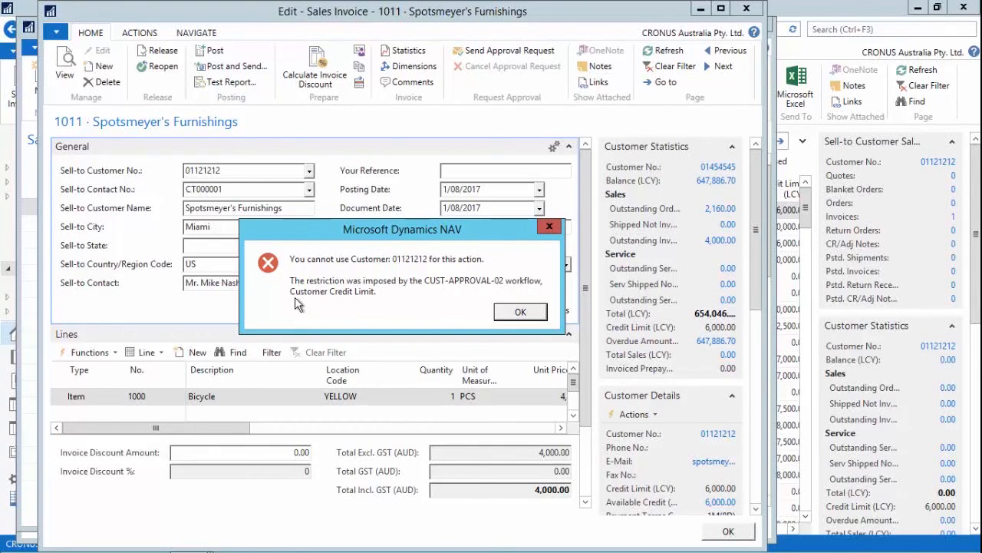
mouse_move(421, 304)
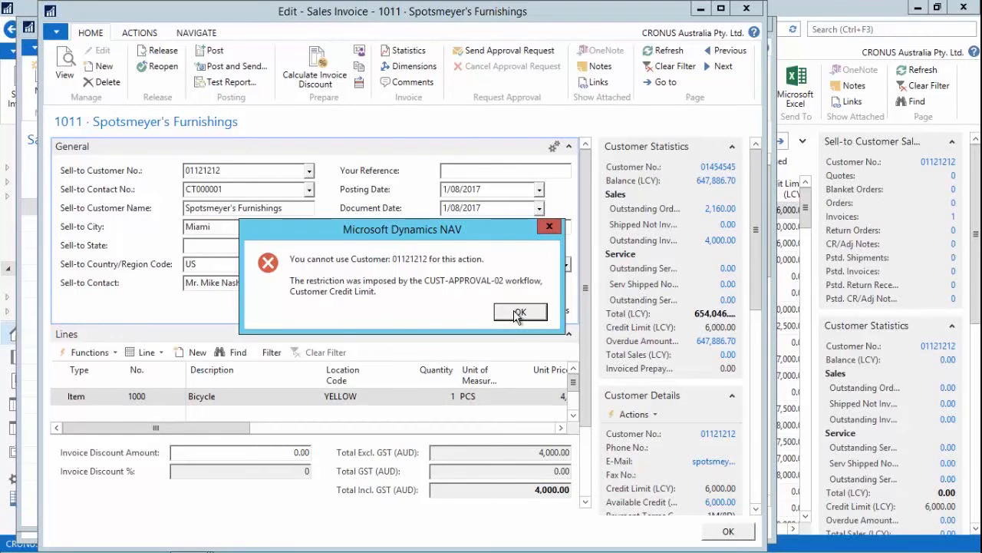
click(519, 313)
text(sent)
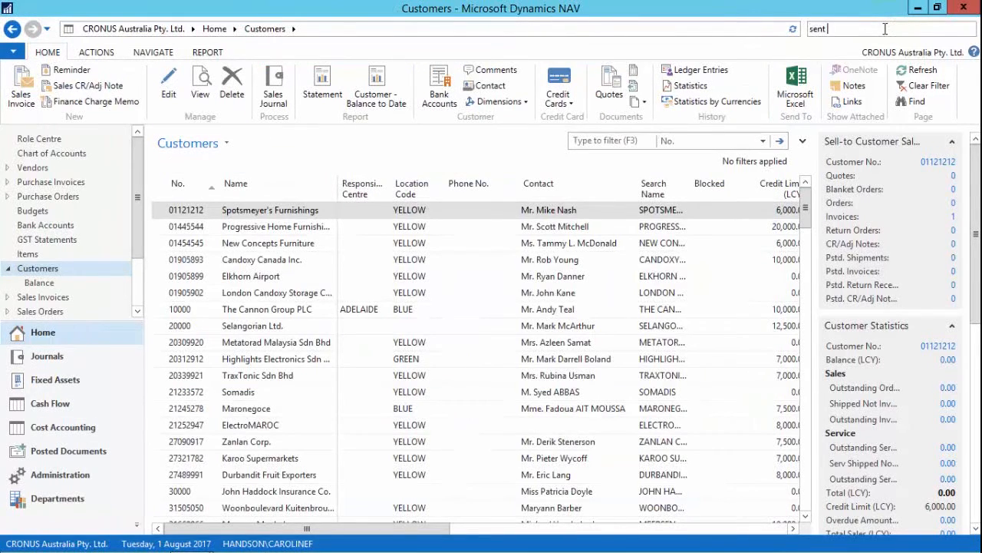
Step: Review the Sent Notification Entries approval emails, then return to the Accounting Manager role centre
text(not)
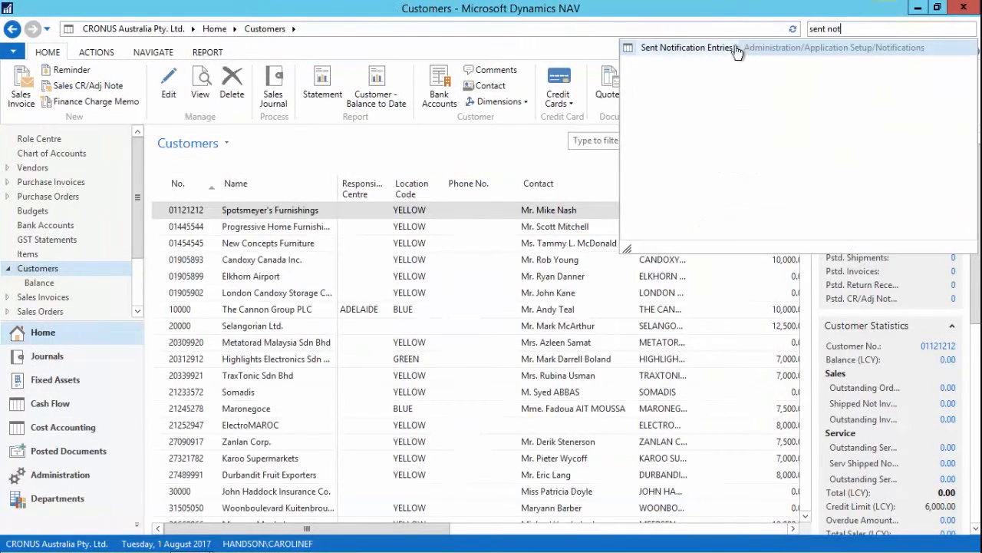
click(684, 46)
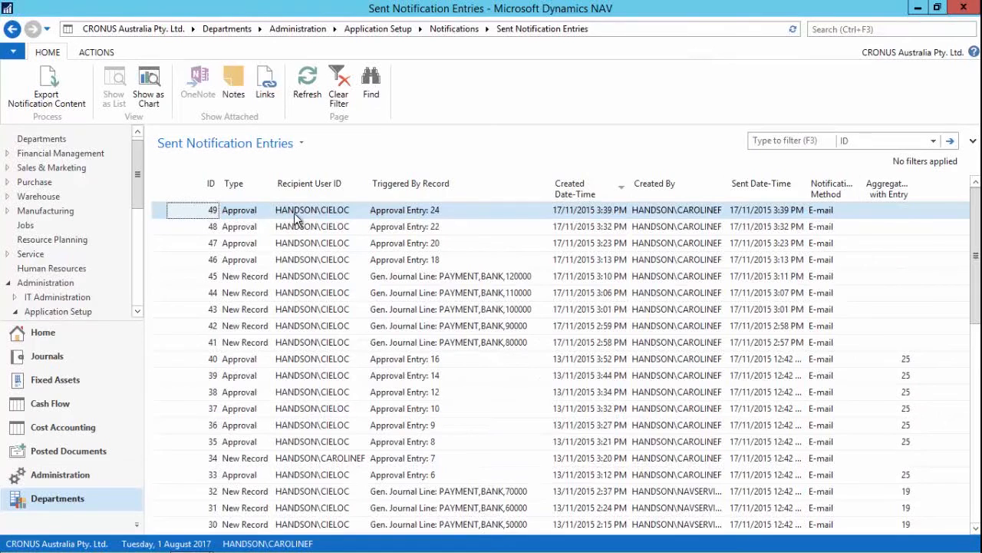
mouse_move(706, 215)
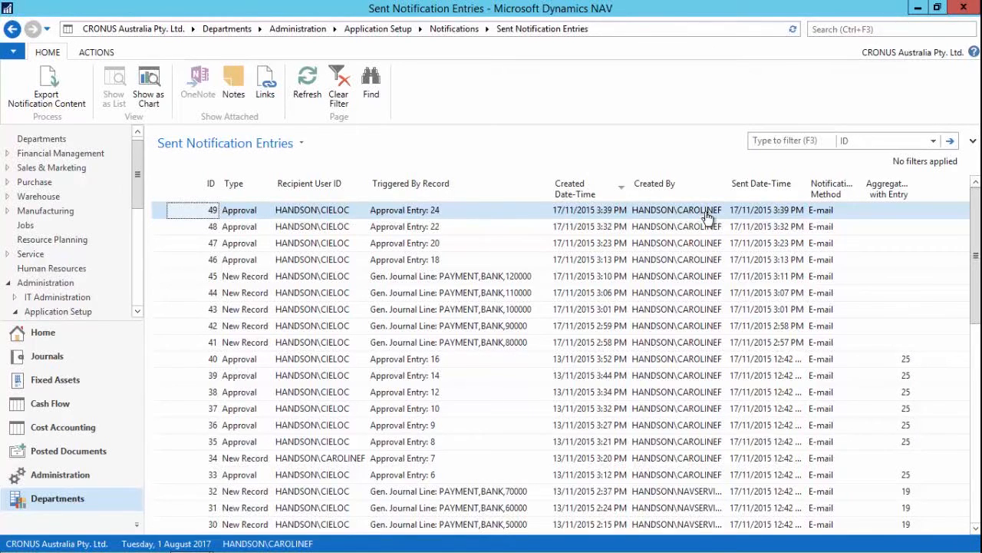
mouse_move(835, 217)
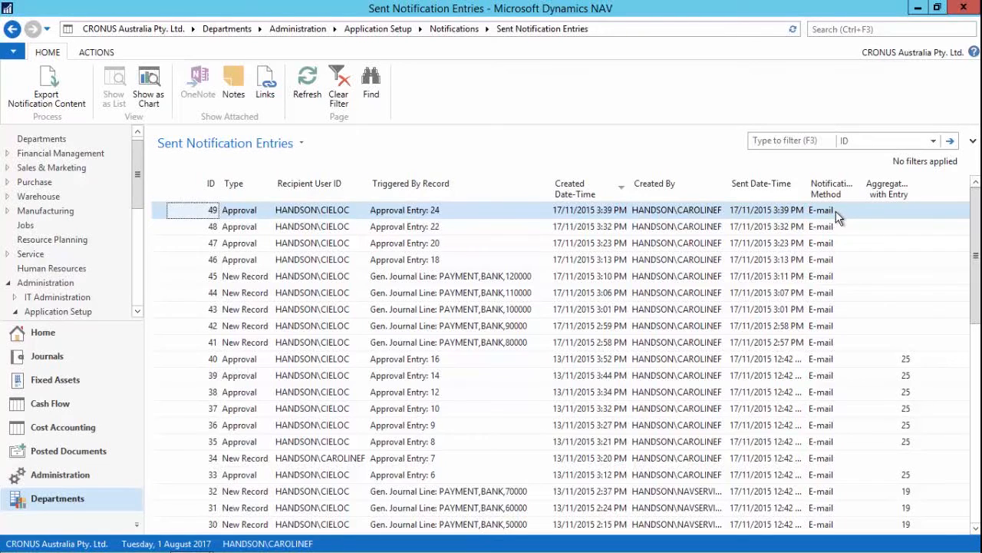
mouse_move(298, 175)
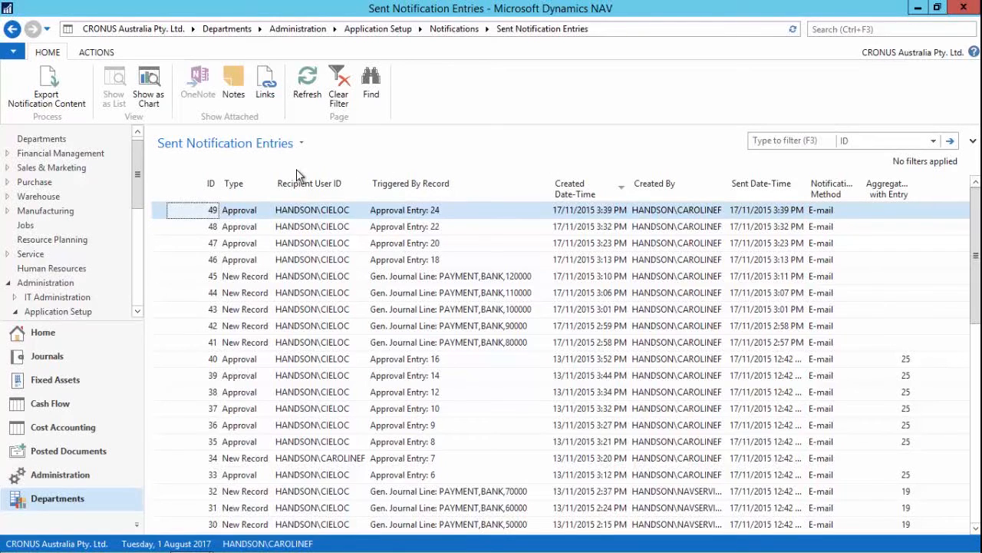
mouse_move(56, 336)
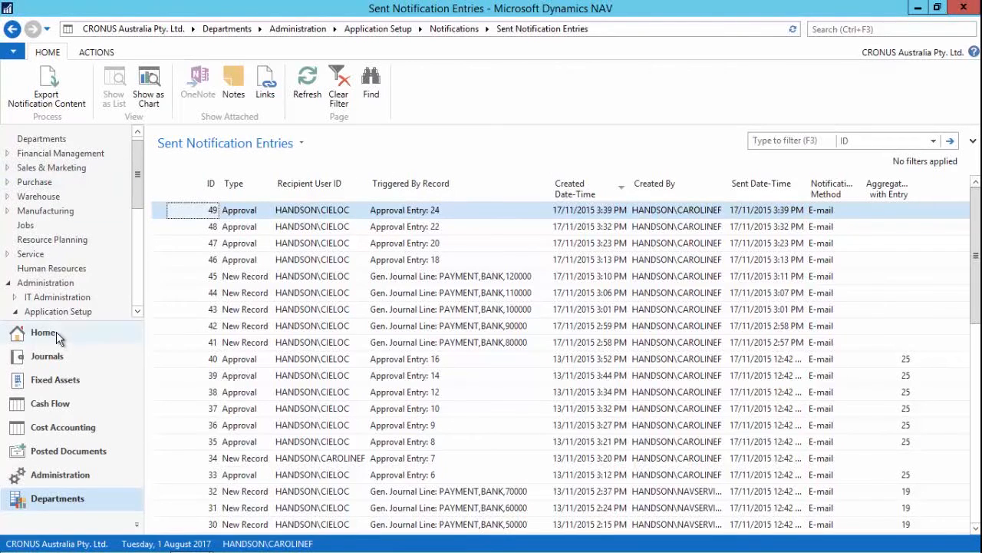
click(43, 332)
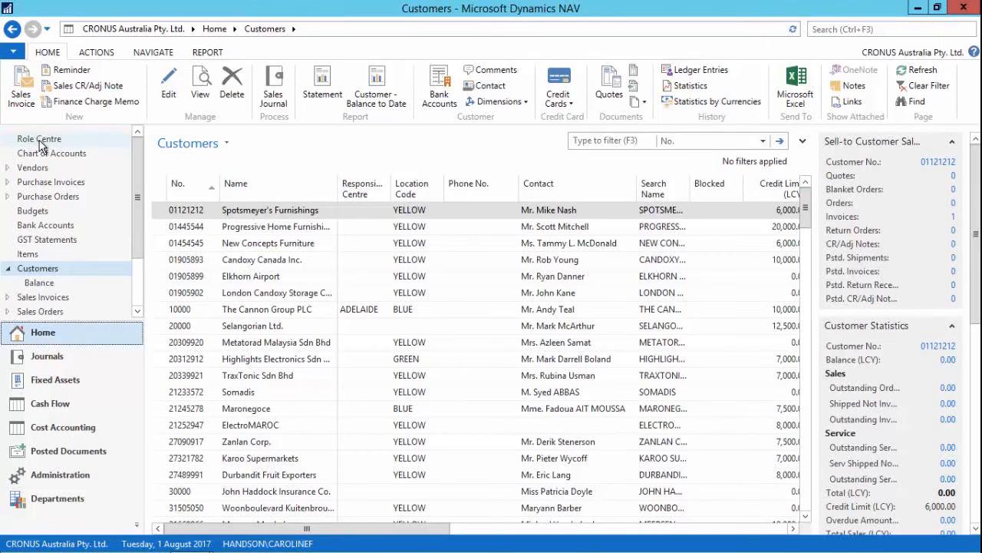
click(40, 138)
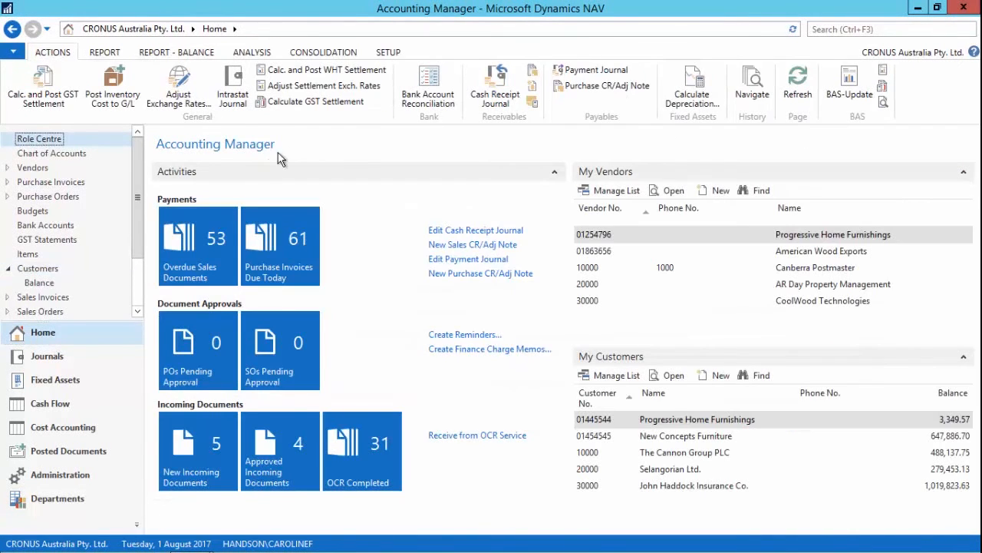
mouse_move(326, 151)
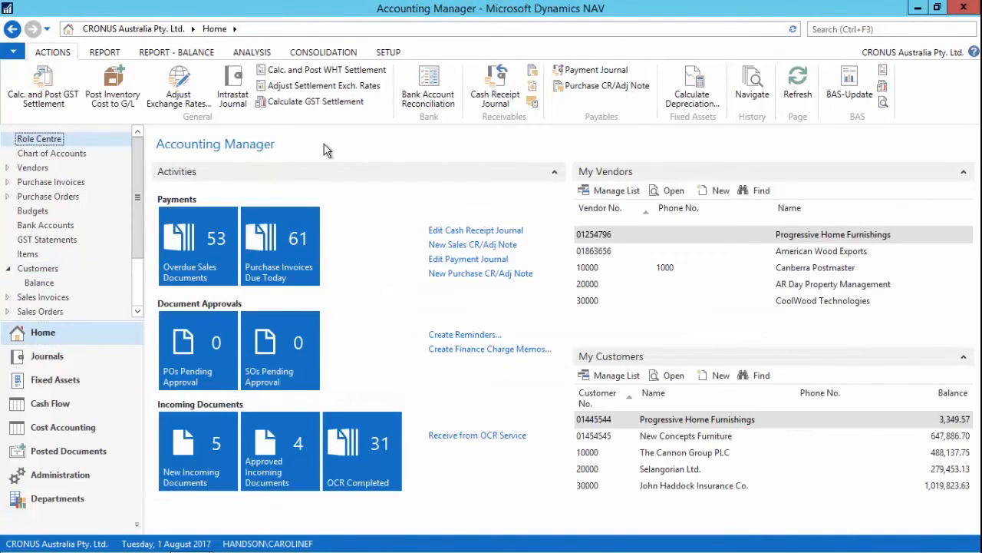